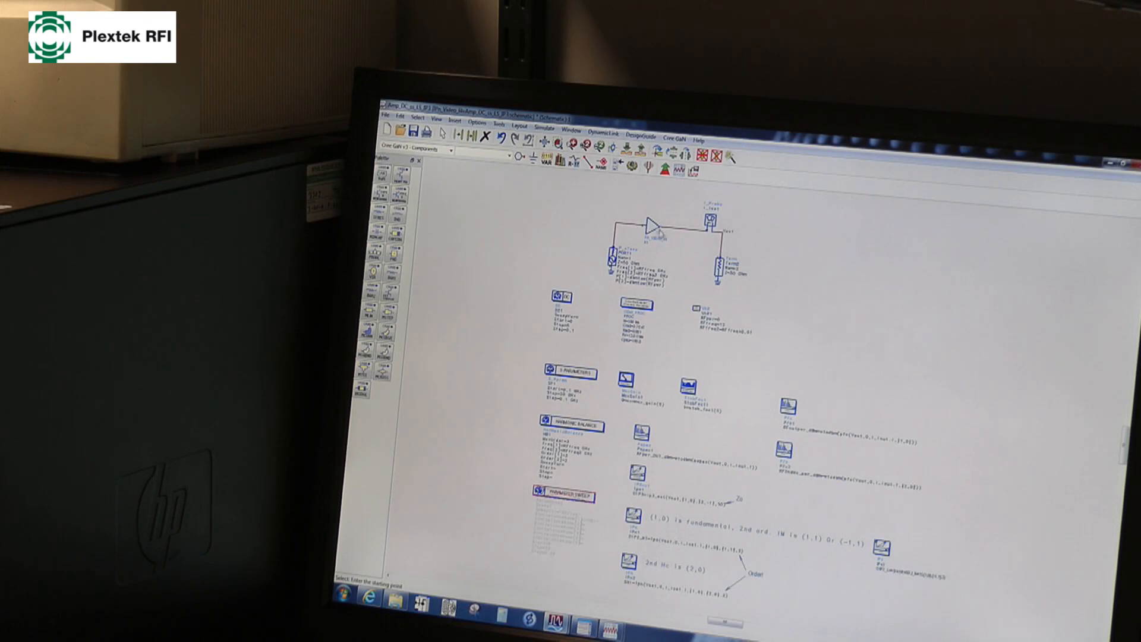
mouse_move(663, 241)
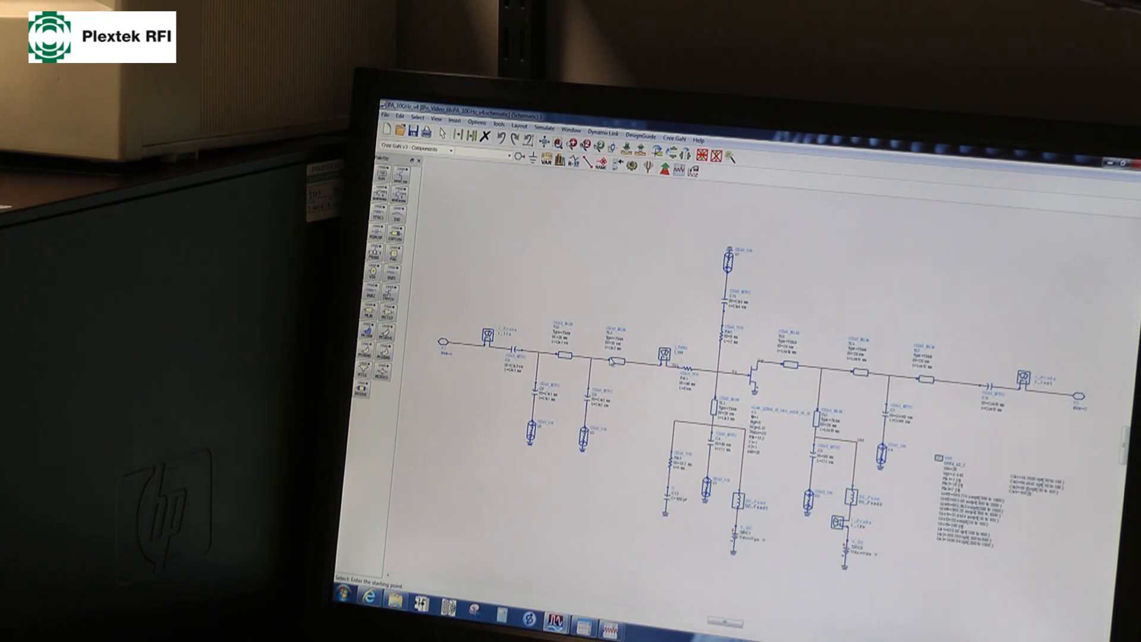
mouse_move(826, 393)
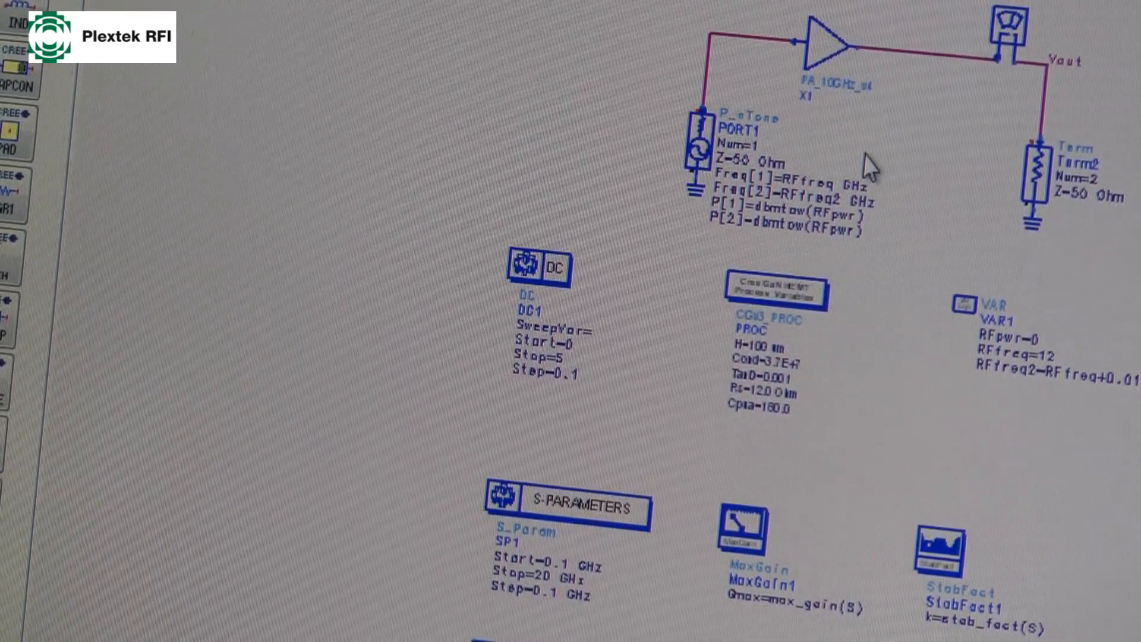
mouse_move(837, 124)
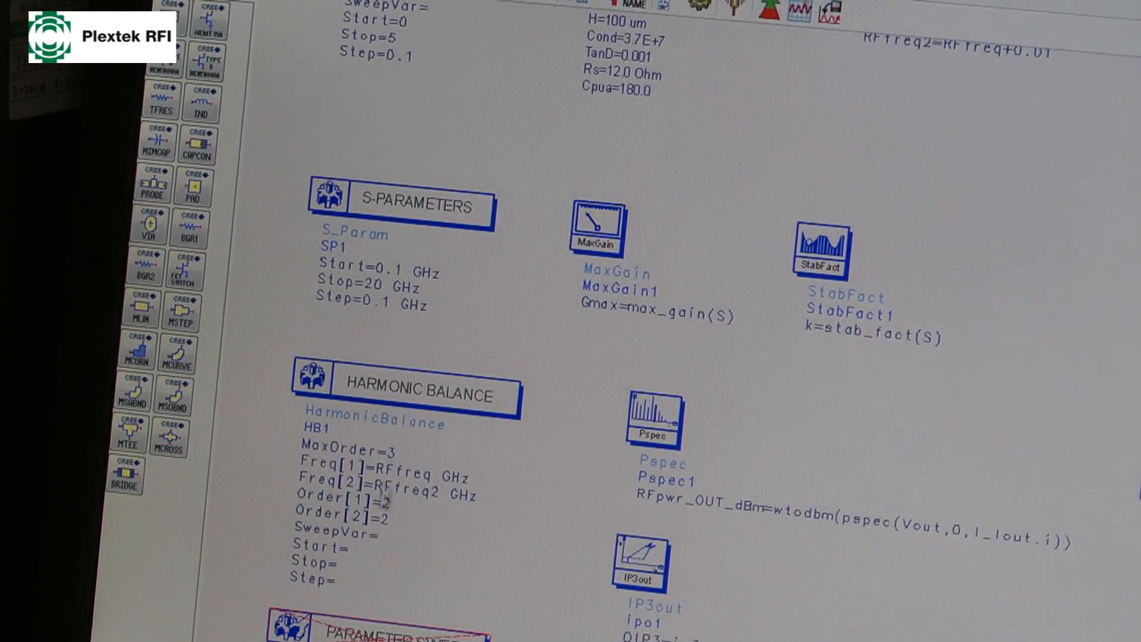
mouse_move(384, 523)
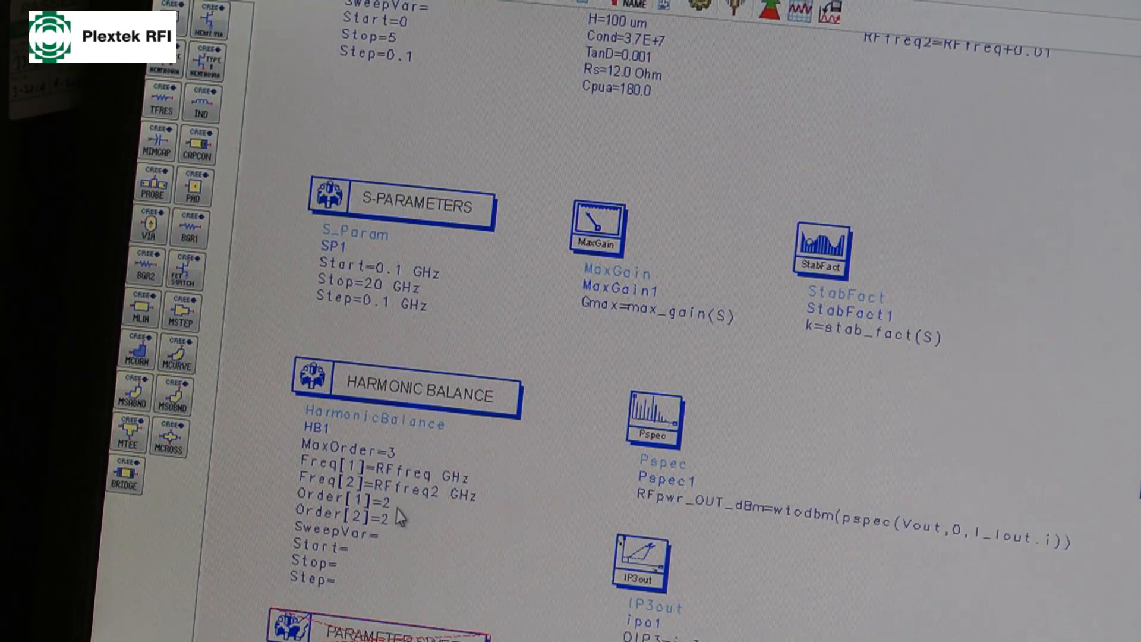
mouse_move(397, 523)
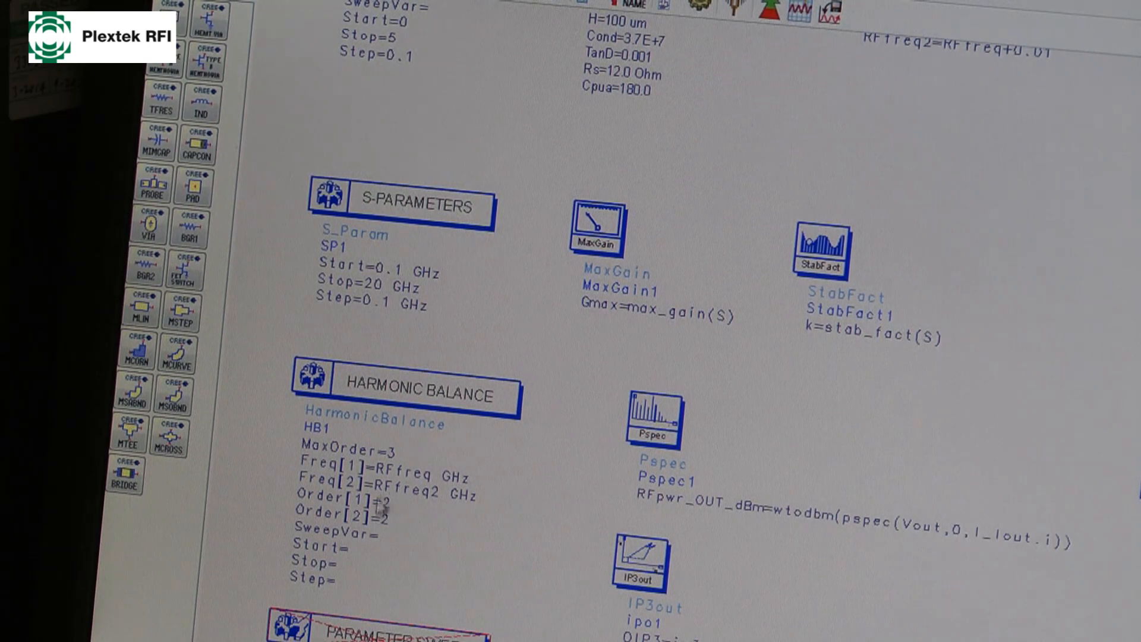
mouse_move(413, 470)
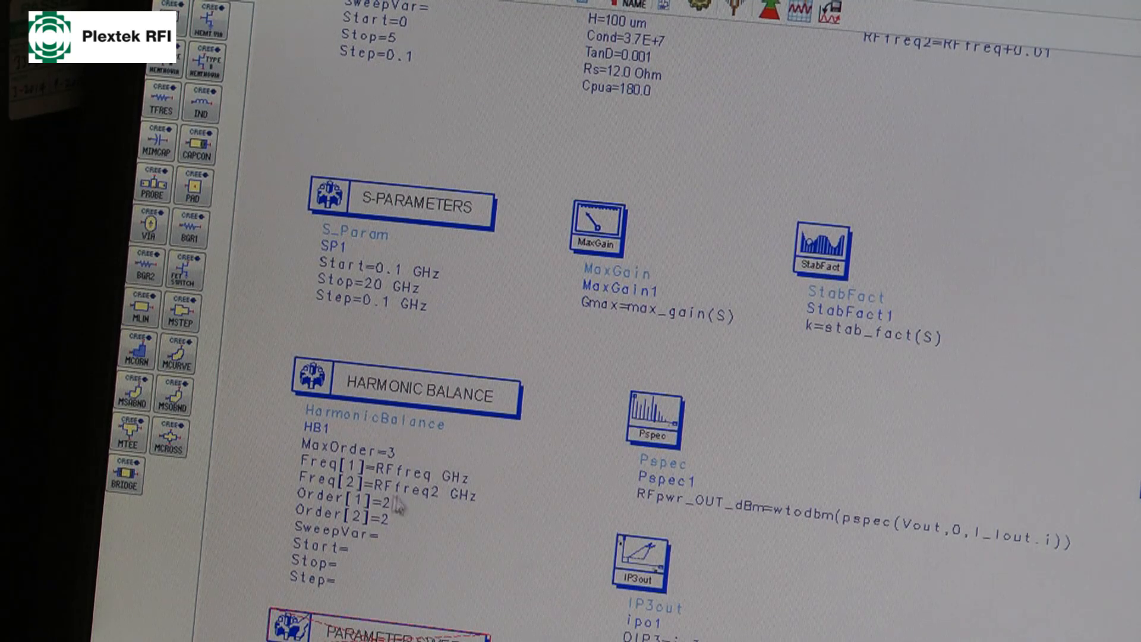
mouse_move(397, 448)
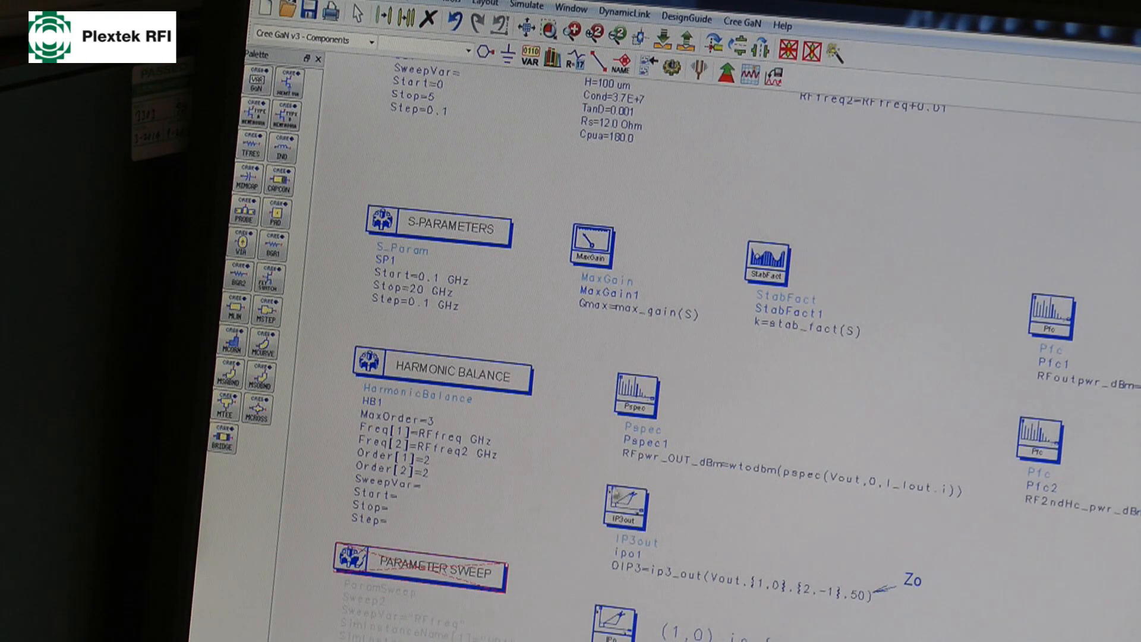
mouse_move(669, 585)
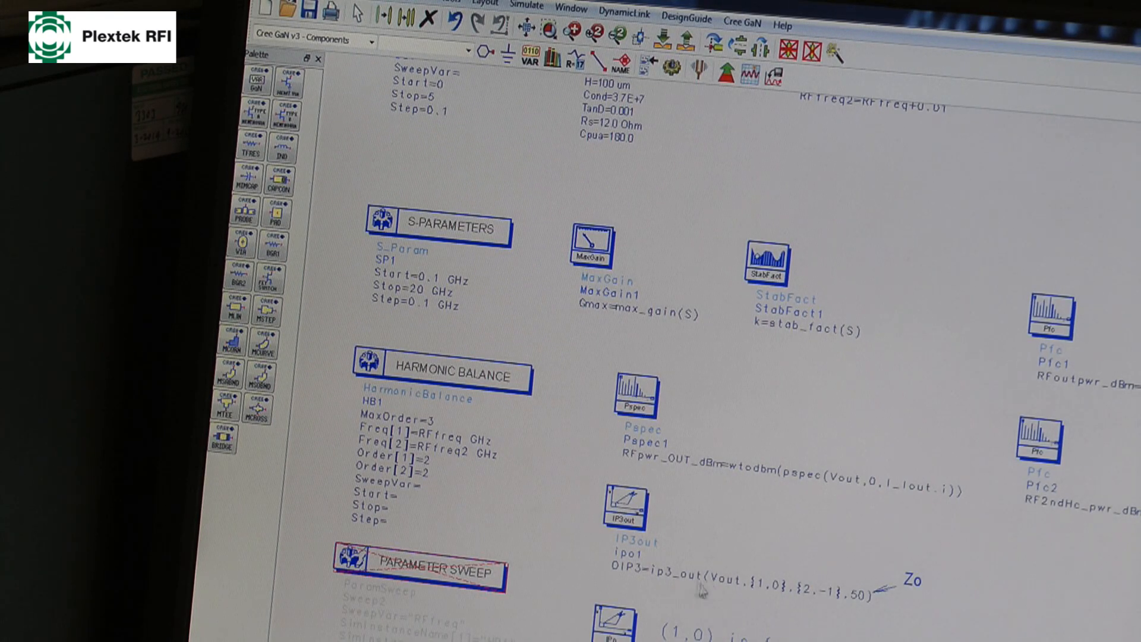
mouse_move(837, 604)
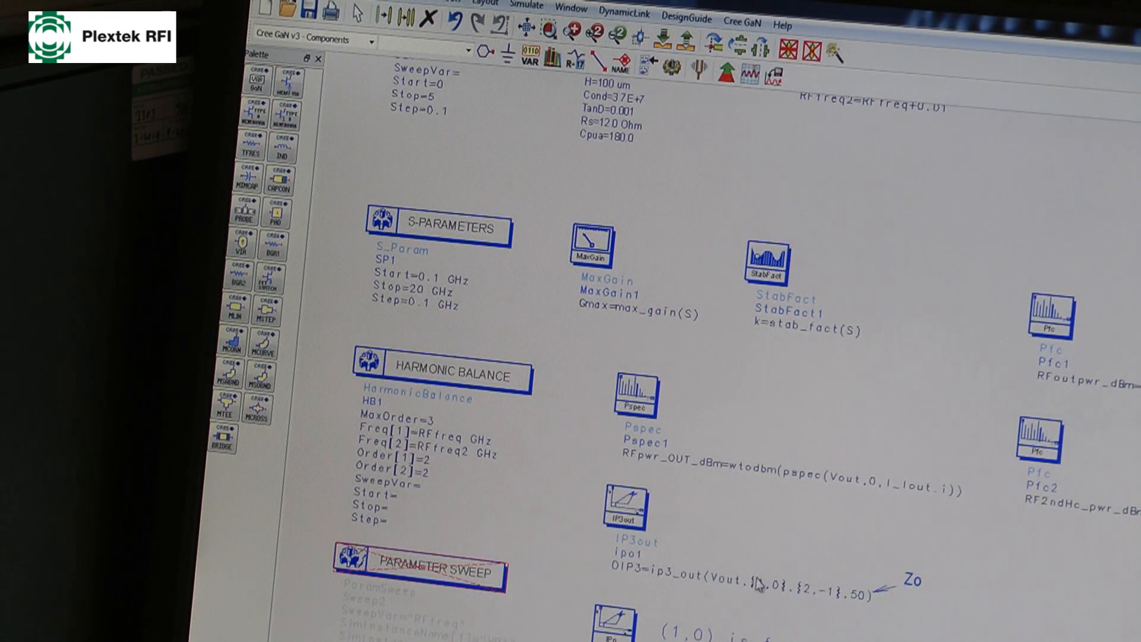
mouse_move(793, 597)
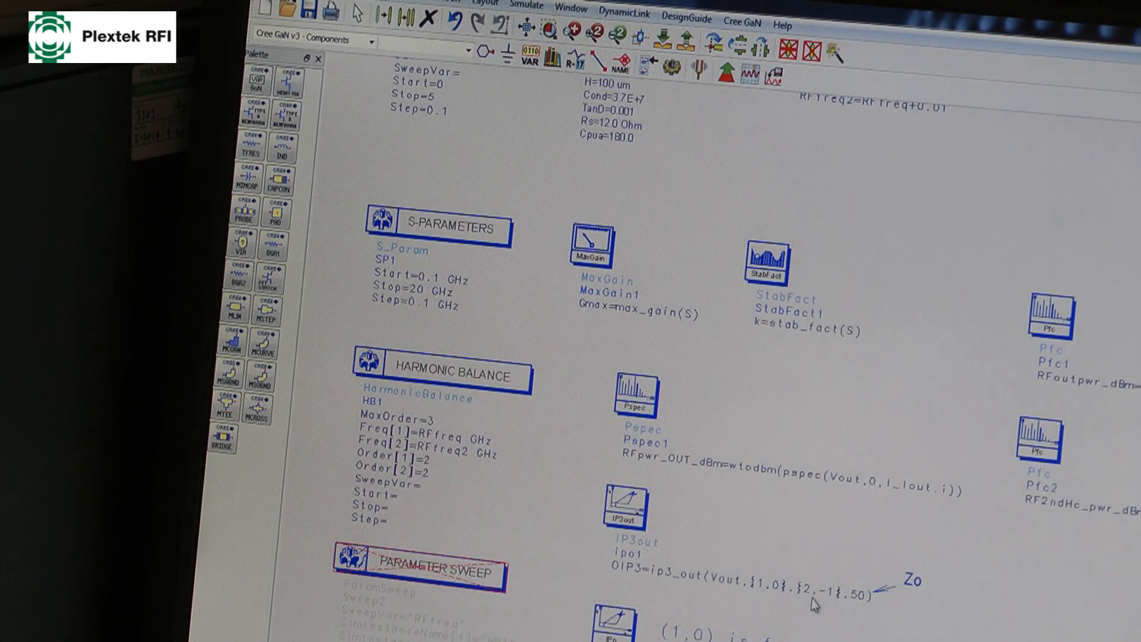
mouse_move(858, 608)
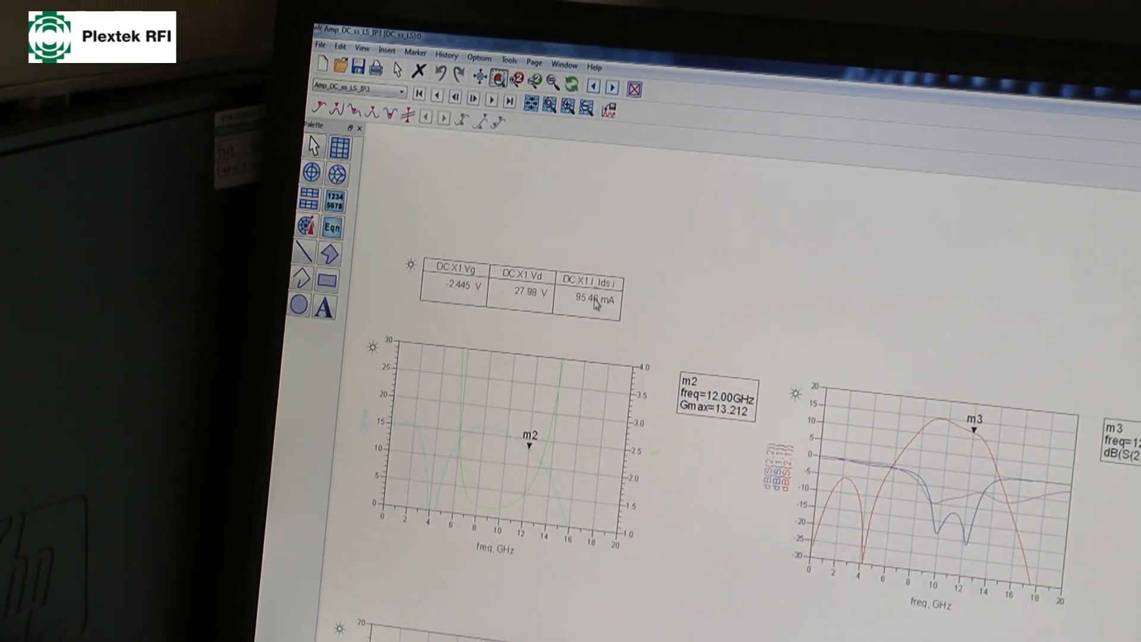
mouse_move(583, 322)
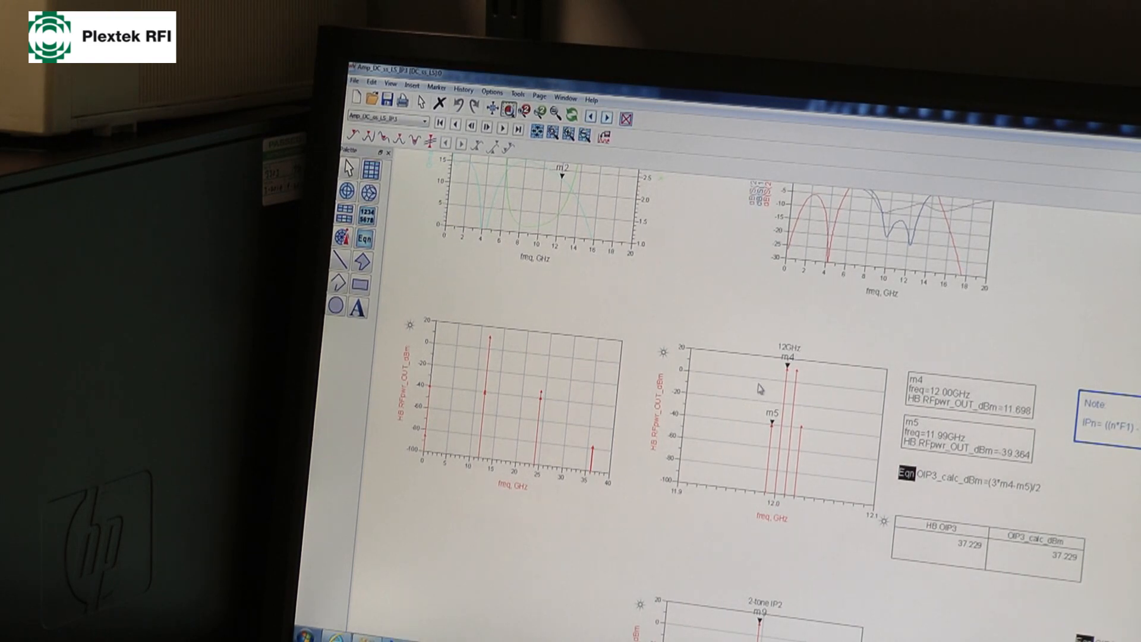
mouse_move(627, 490)
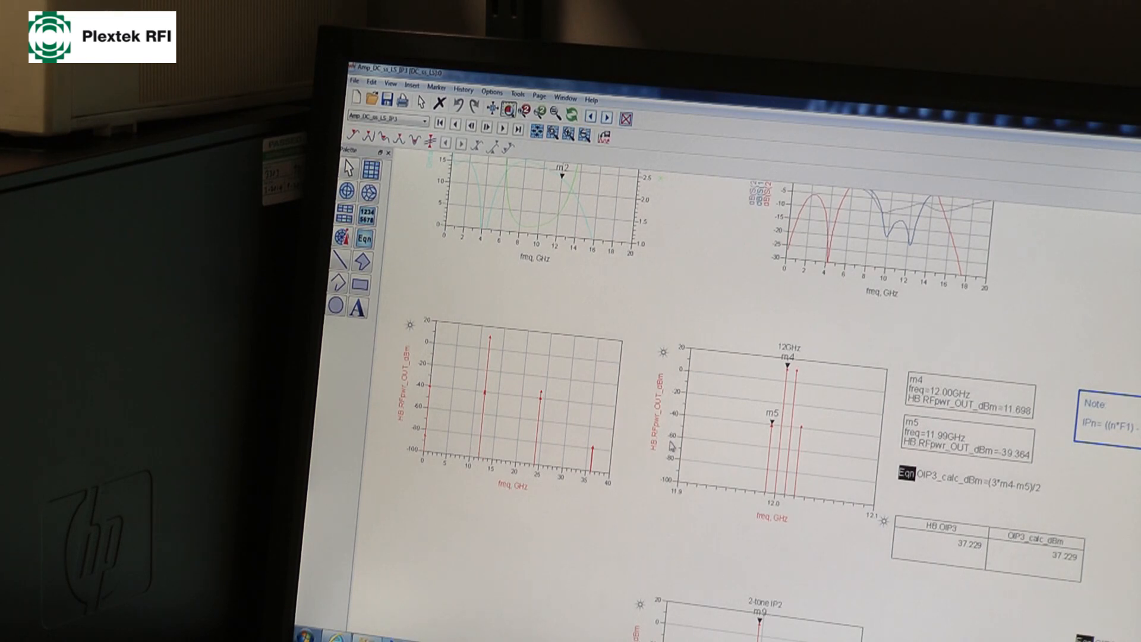
mouse_move(542, 422)
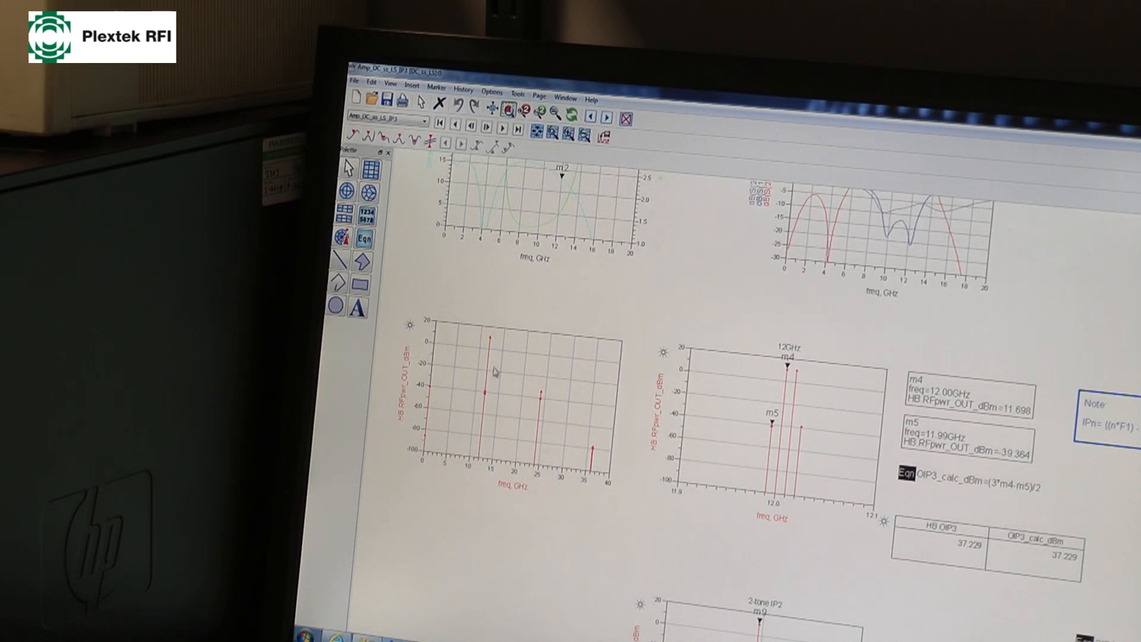
mouse_move(598, 453)
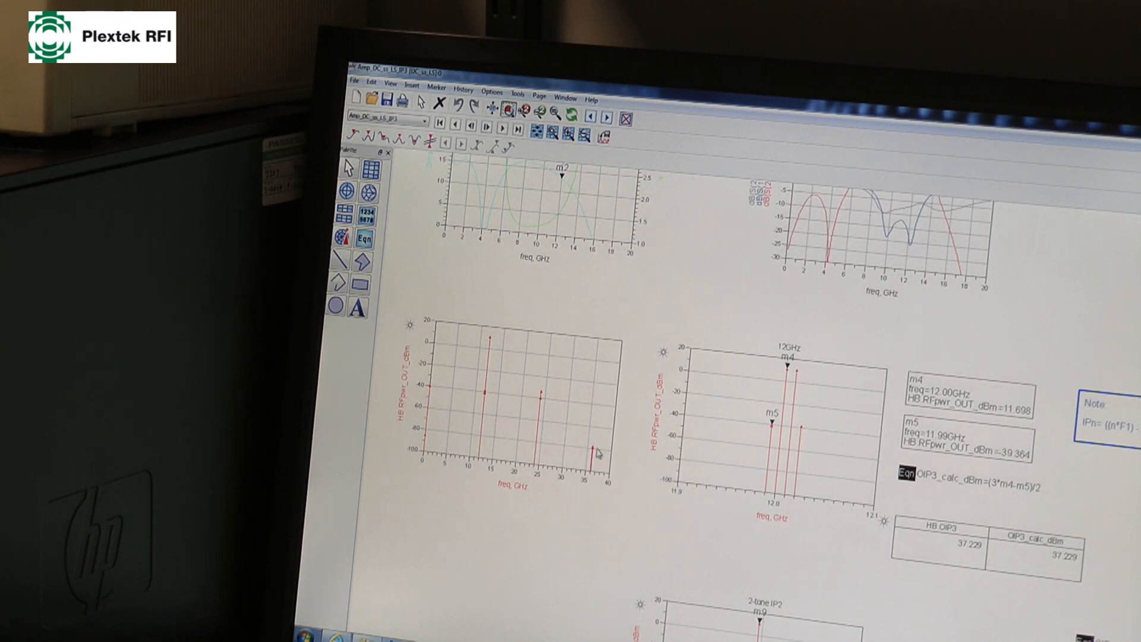
mouse_move(594, 452)
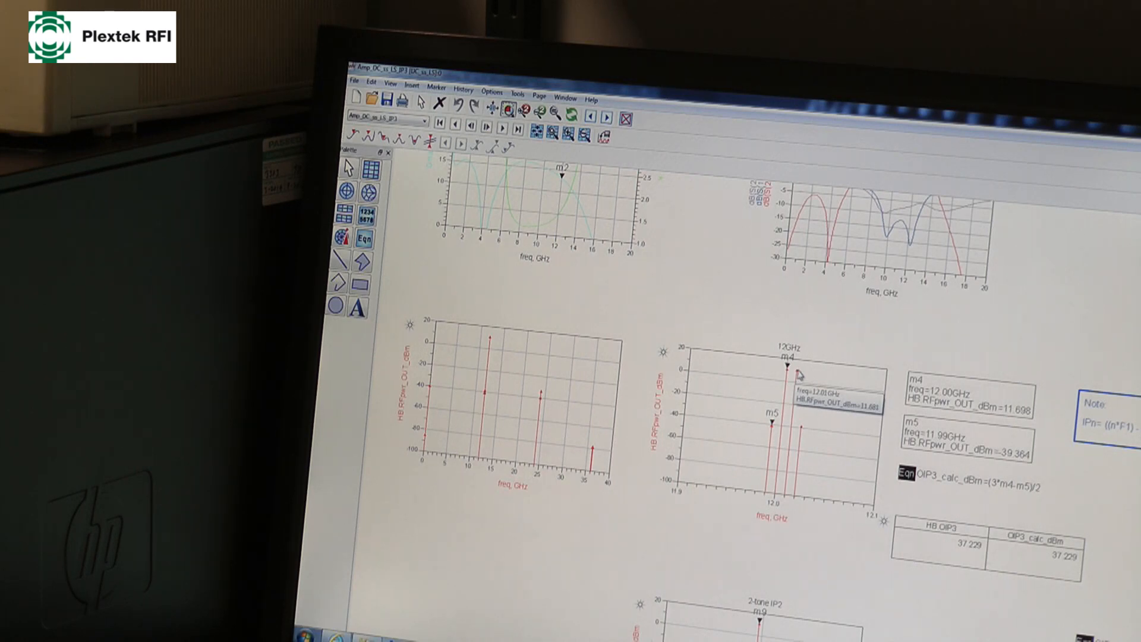
mouse_move(775, 433)
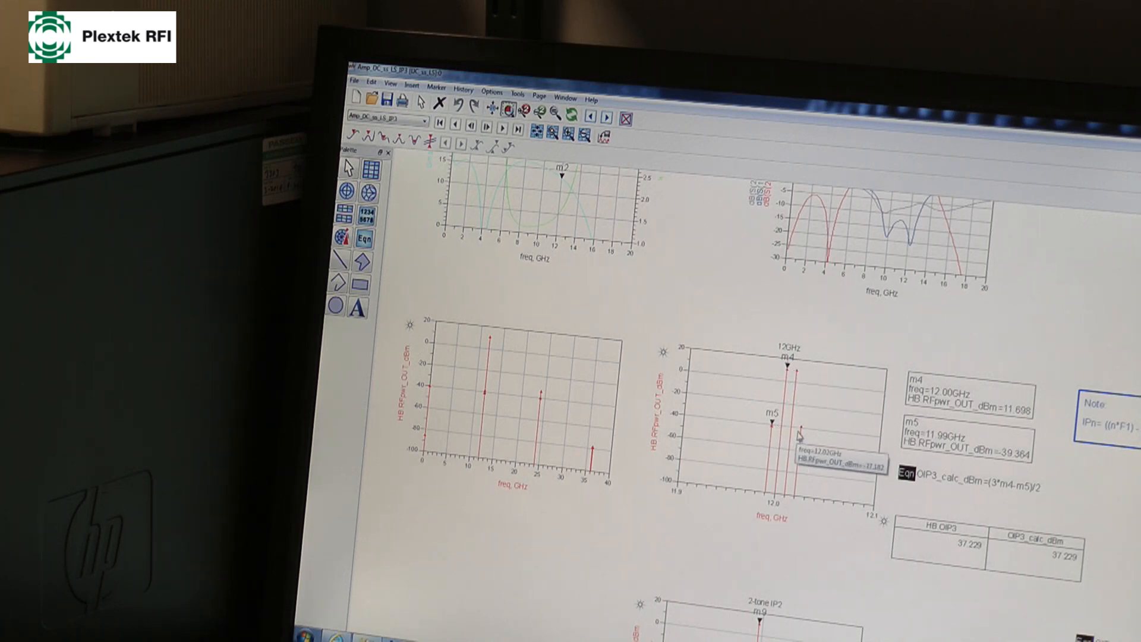
mouse_move(804, 393)
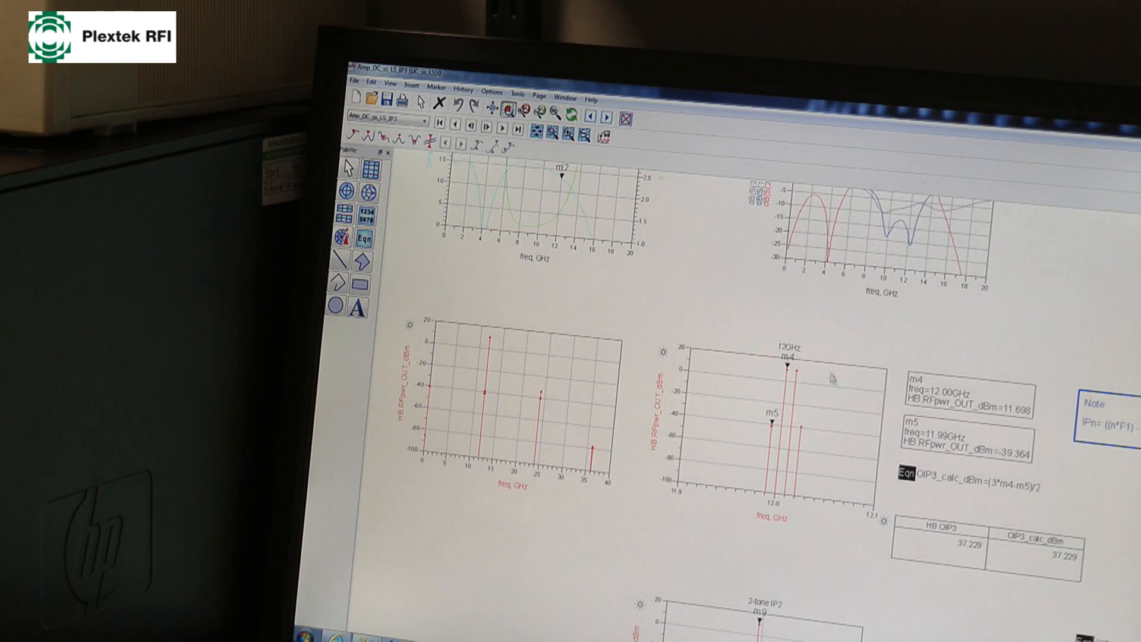
mouse_move(804, 468)
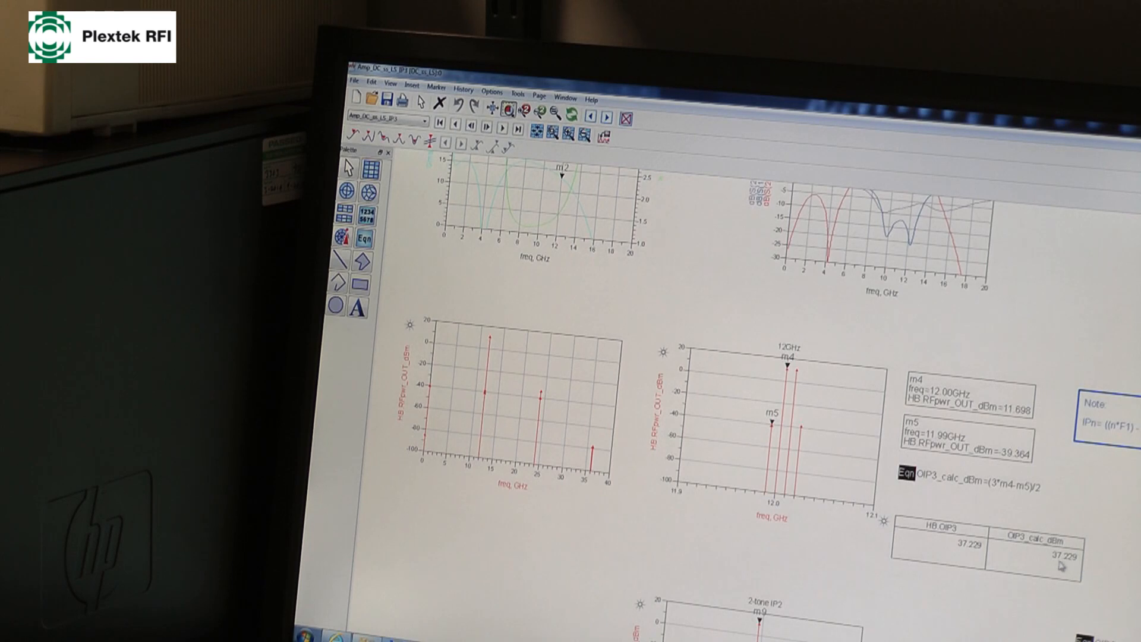
mouse_move(1001, 559)
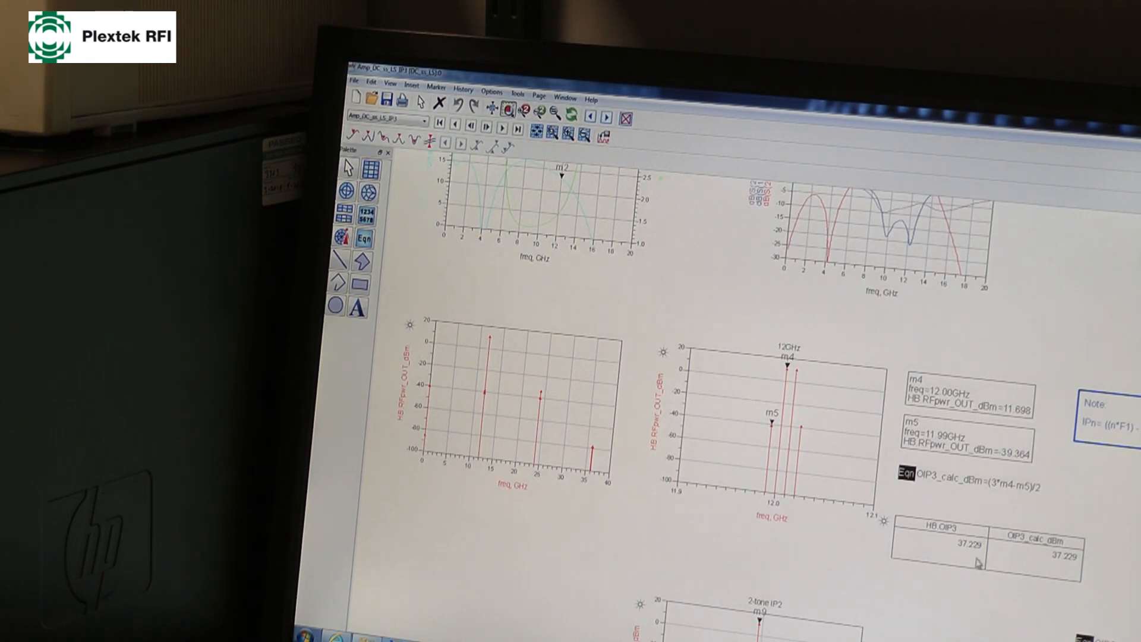
mouse_move(981, 577)
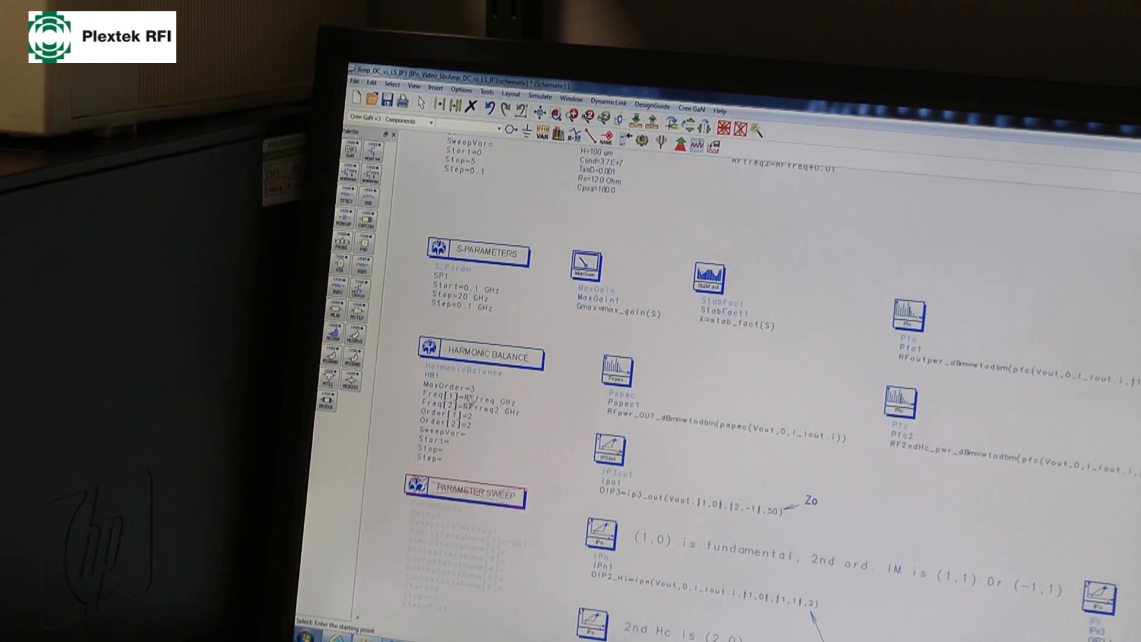
Edit the HarmonicBalance controller's MaxOrder and Order[1]/Order[2] values on the schematic
click(480, 356)
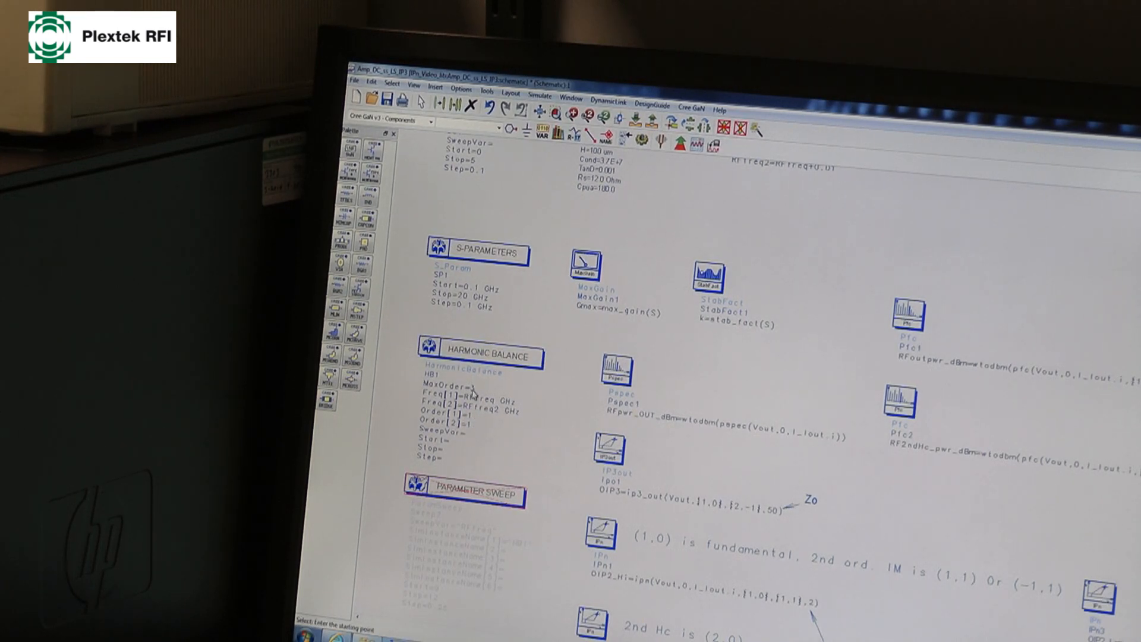
click(479, 355)
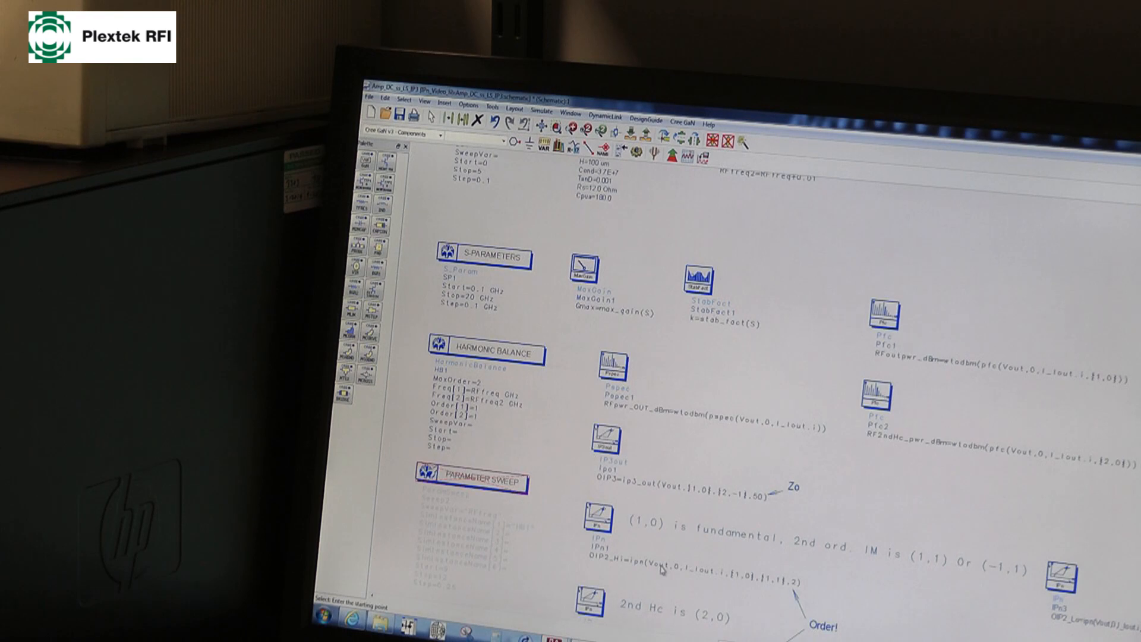
mouse_move(699, 581)
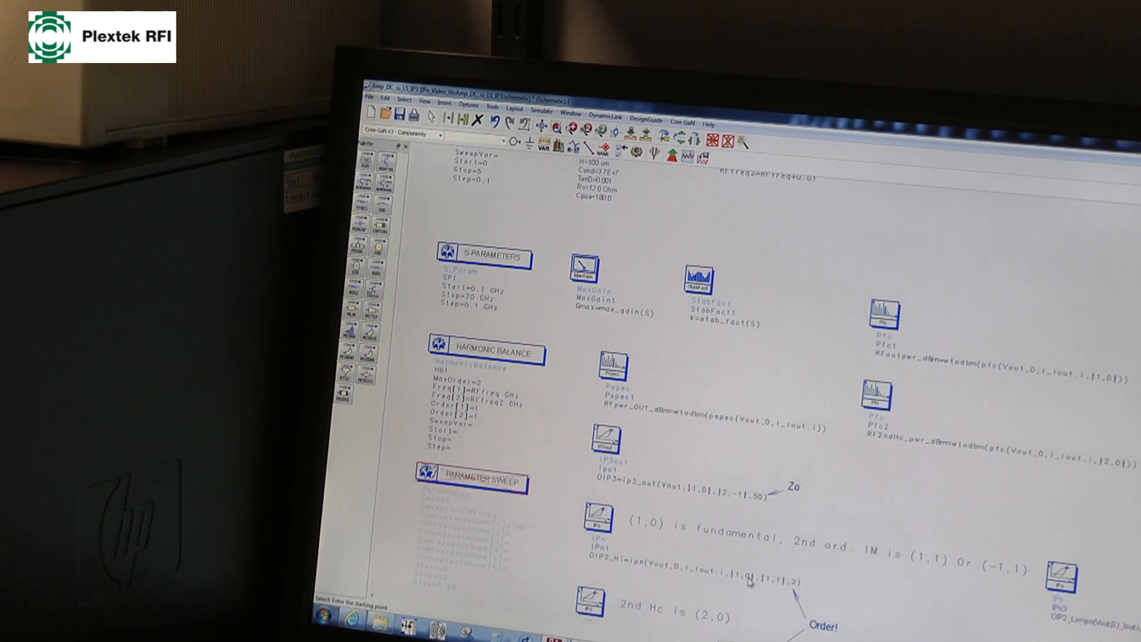
mouse_move(771, 590)
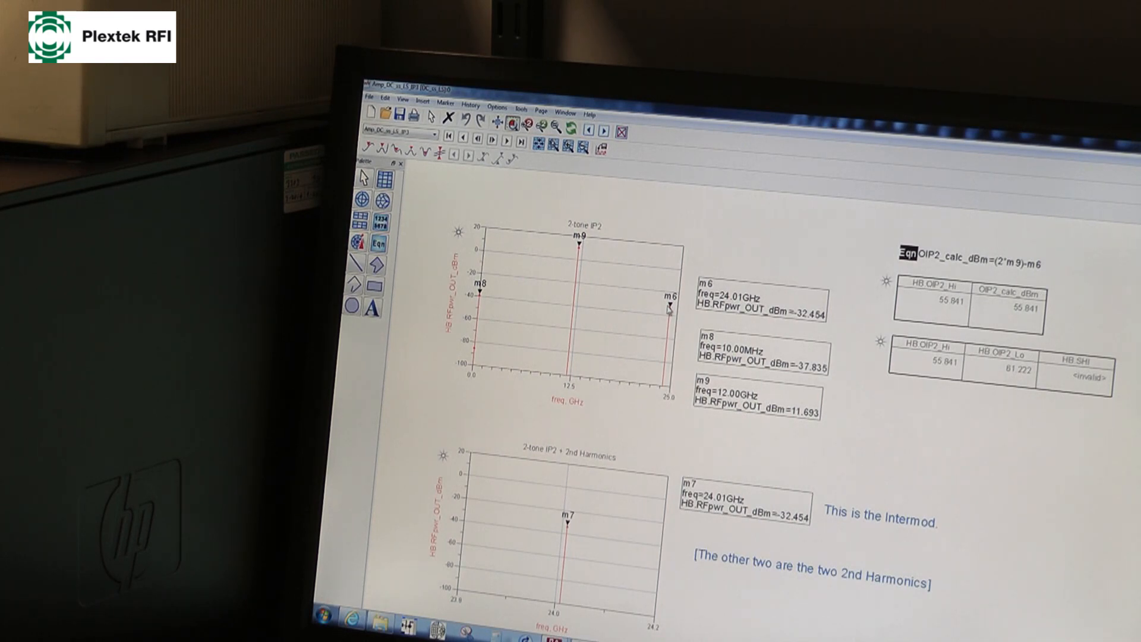
mouse_move(667, 312)
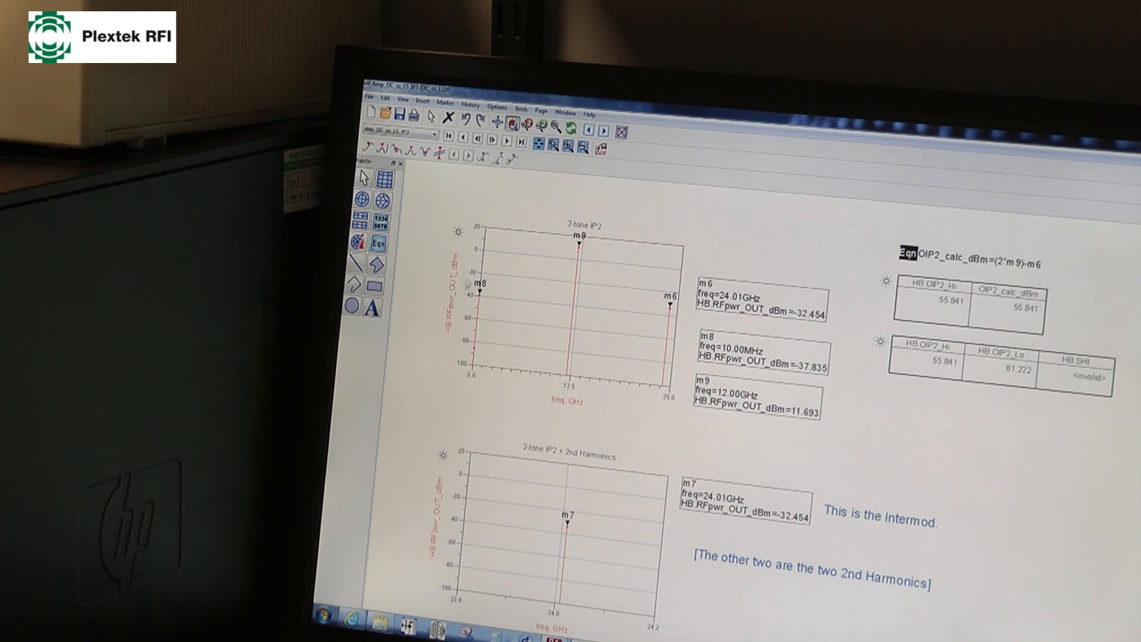
mouse_move(490, 290)
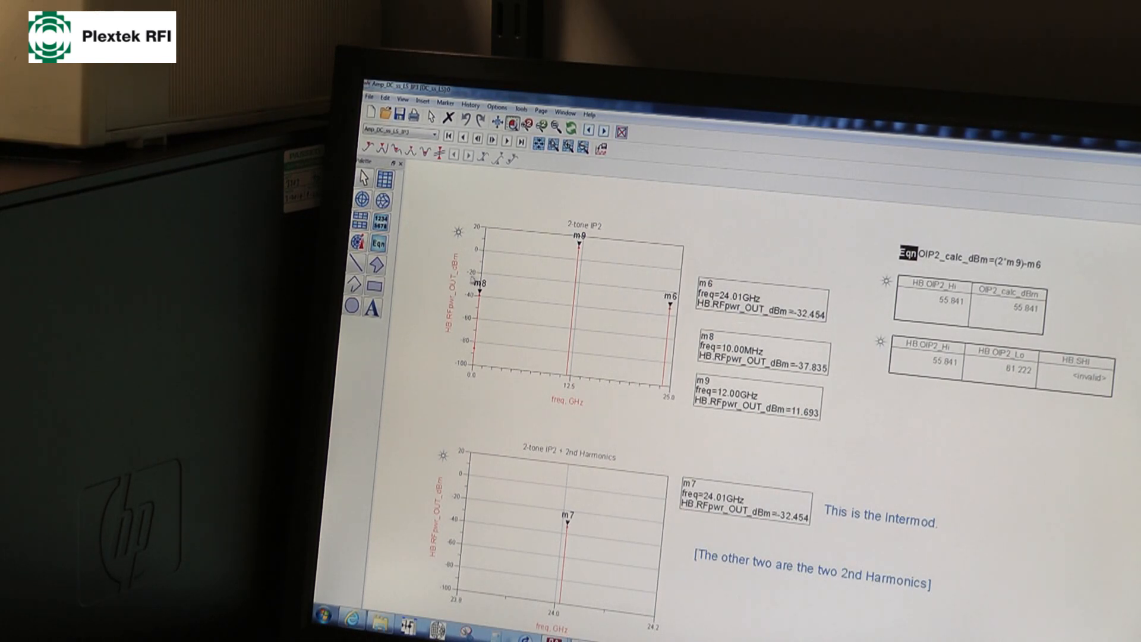
mouse_move(501, 290)
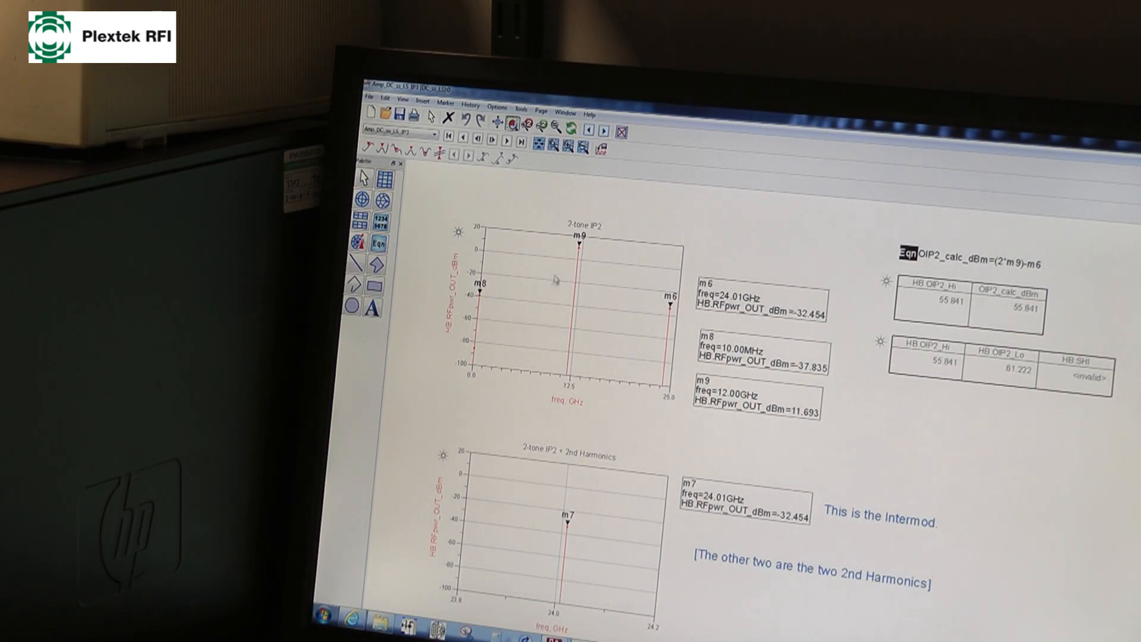
mouse_move(655, 318)
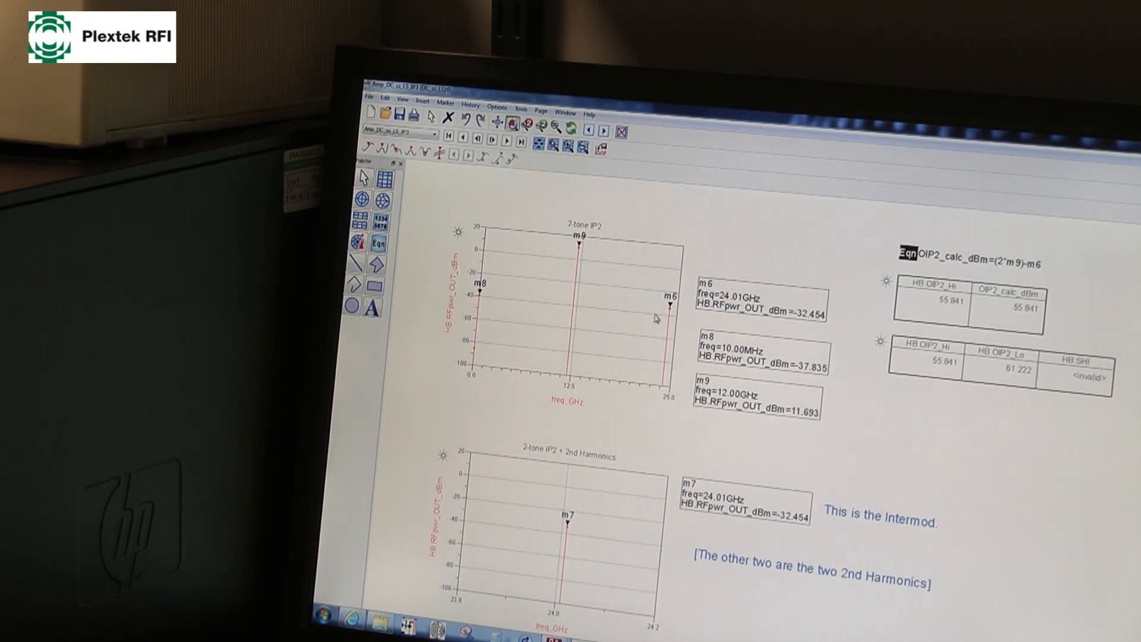
mouse_move(662, 313)
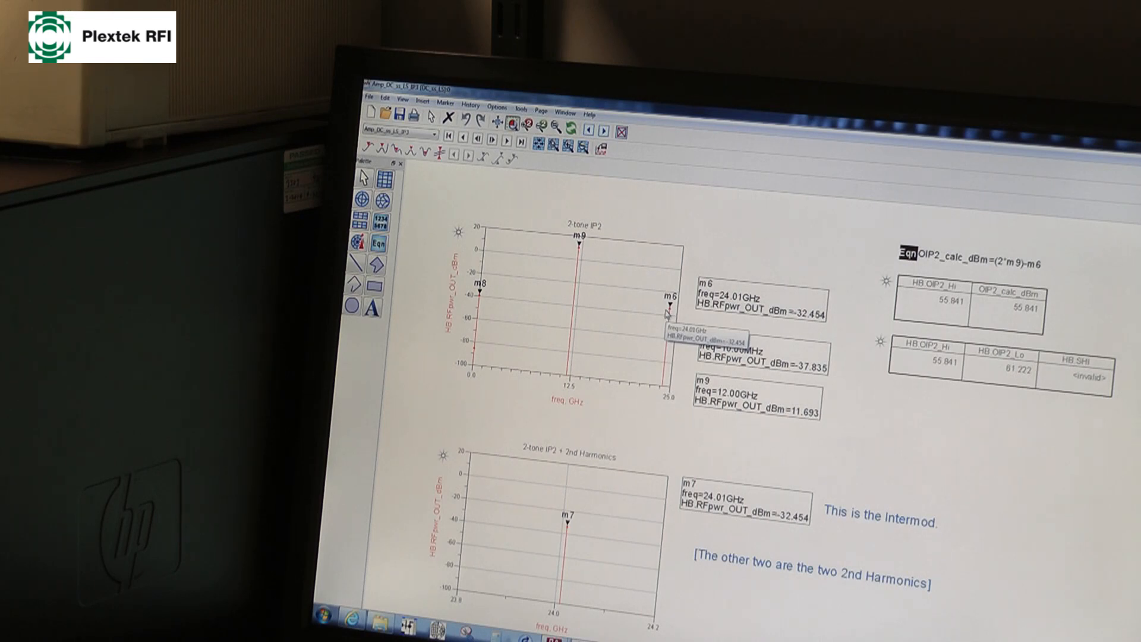
mouse_move(651, 320)
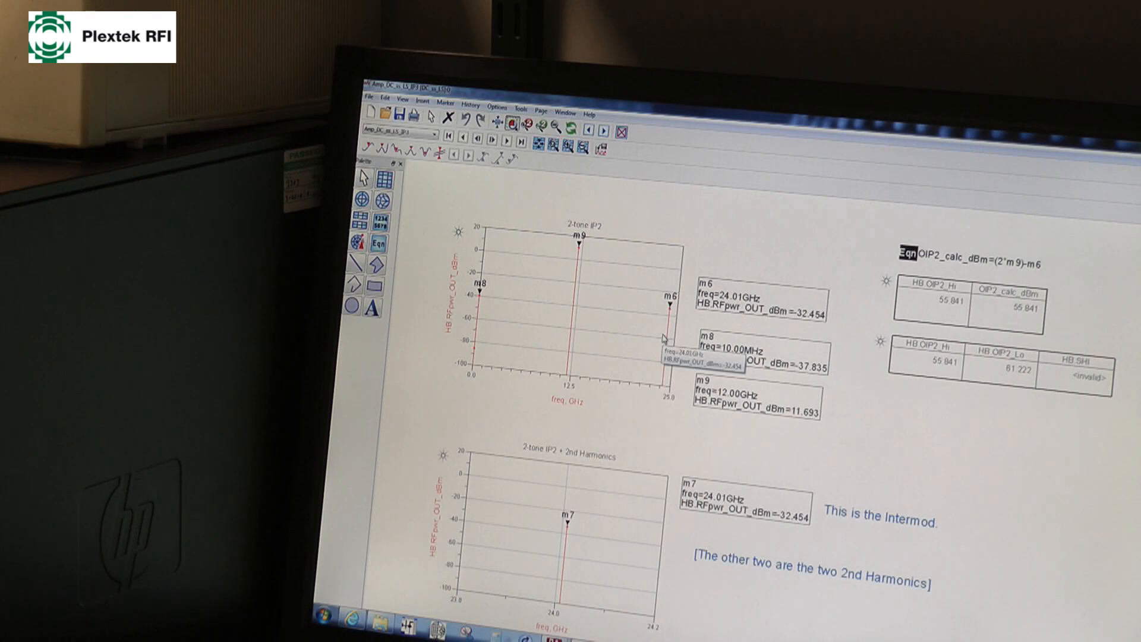
mouse_move(647, 314)
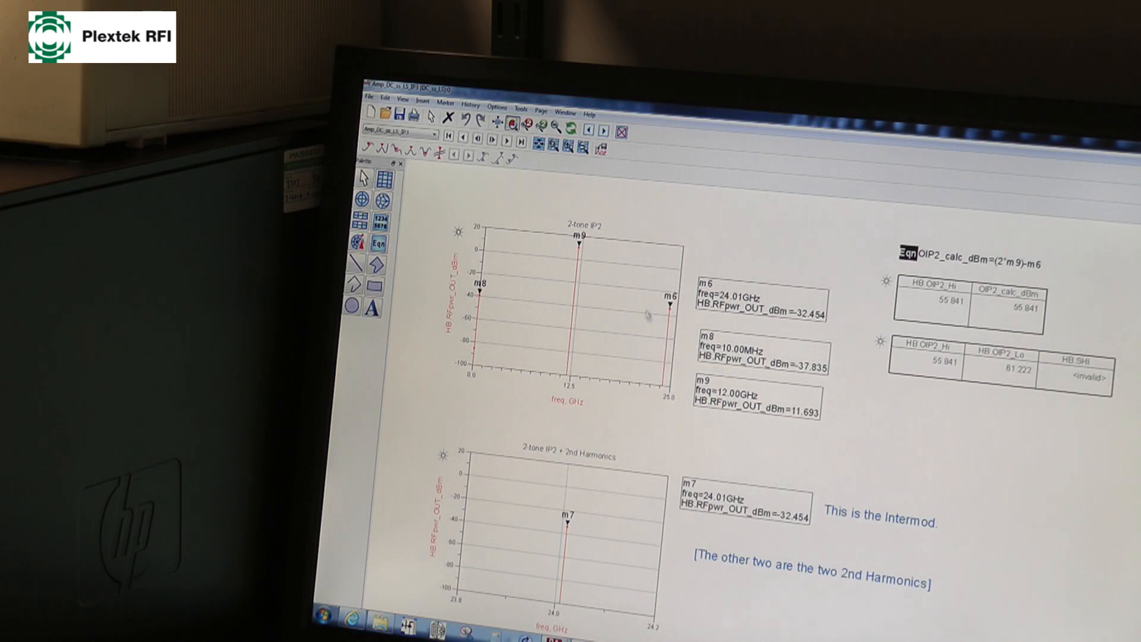
mouse_move(654, 312)
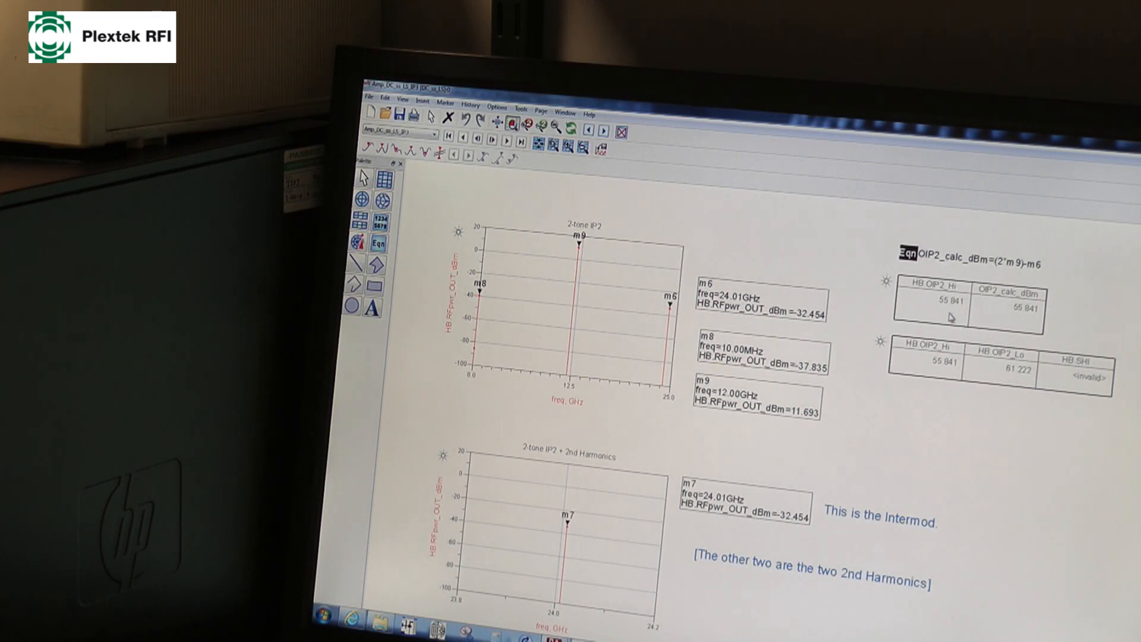
mouse_move(939, 309)
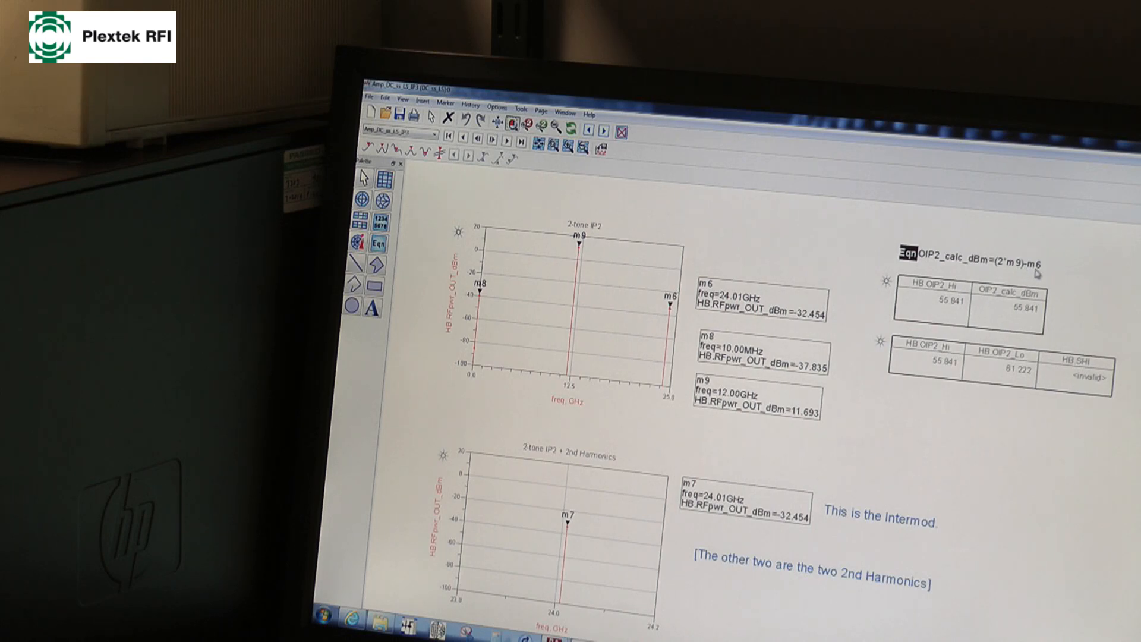
mouse_move(1055, 281)
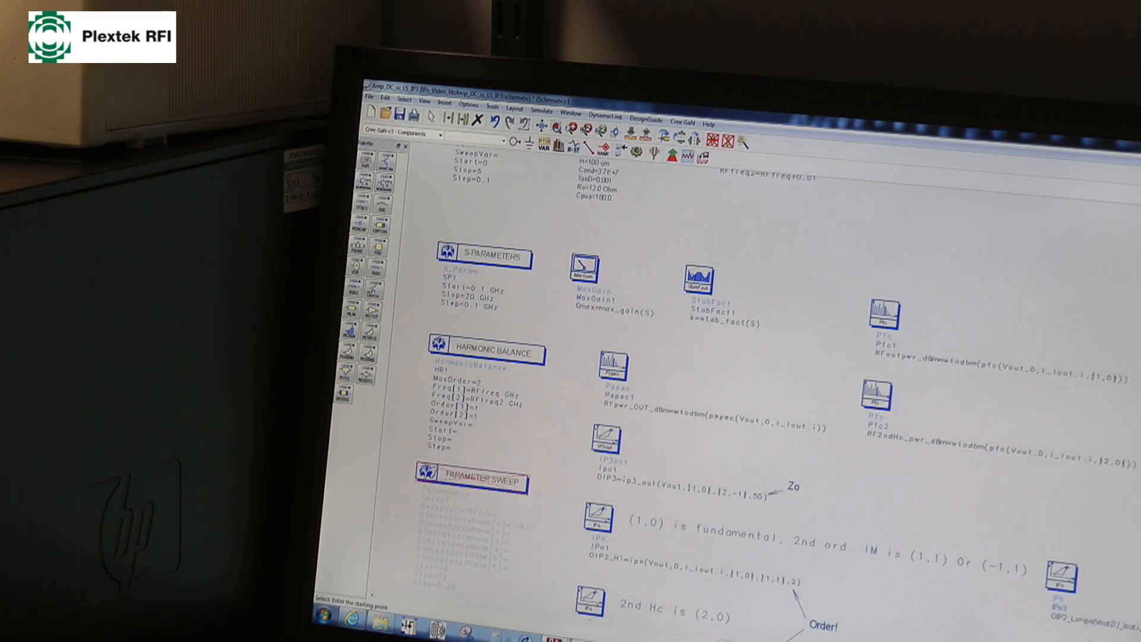
Scroll the schematic down to the IPs2 IPn measurement defining SHI with order (2,0)
scroll(down, 3)
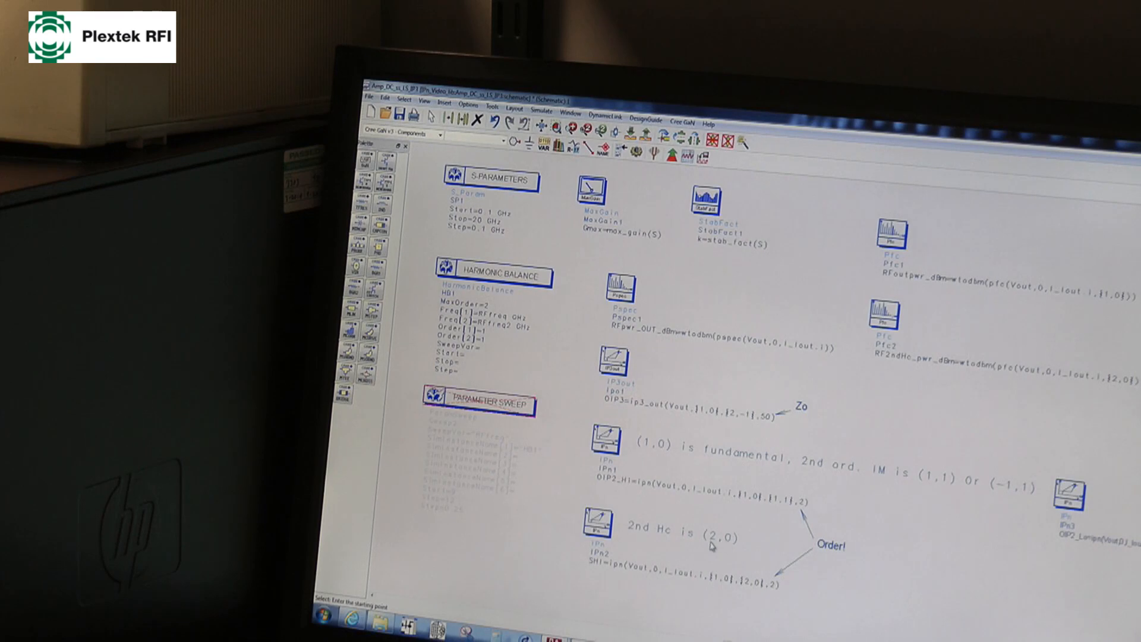
mouse_move(912, 513)
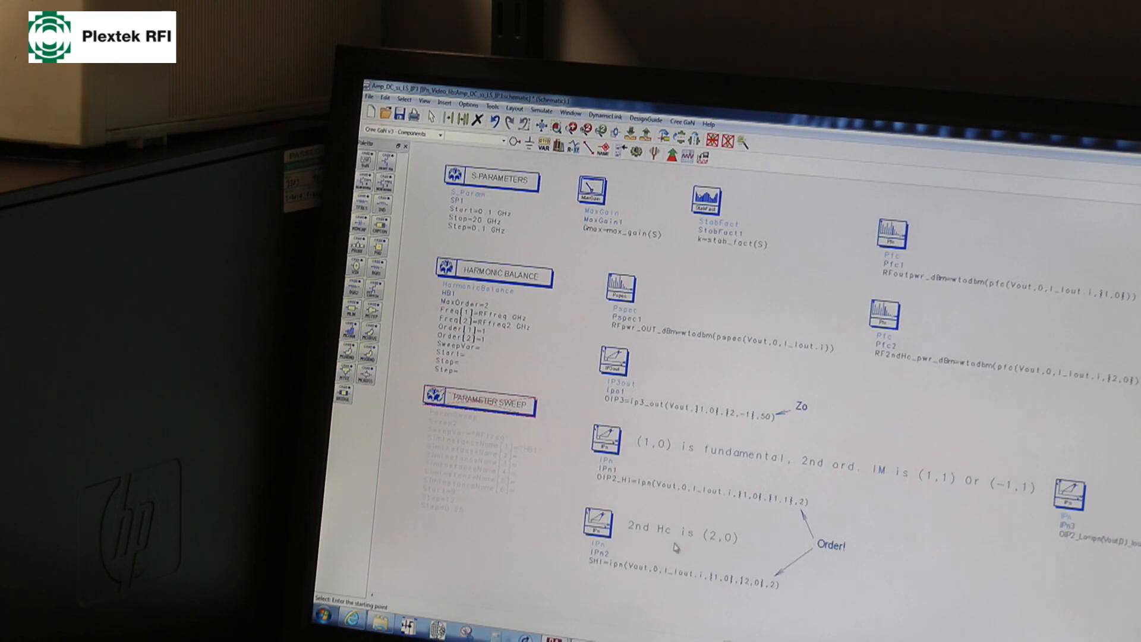
mouse_move(486, 337)
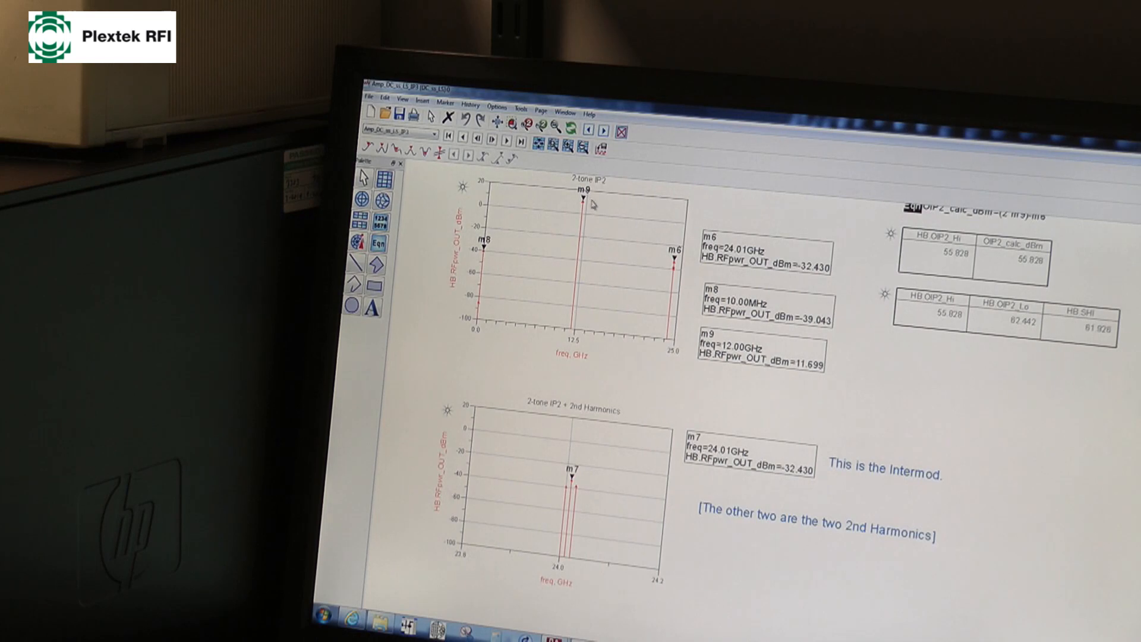
mouse_move(672, 274)
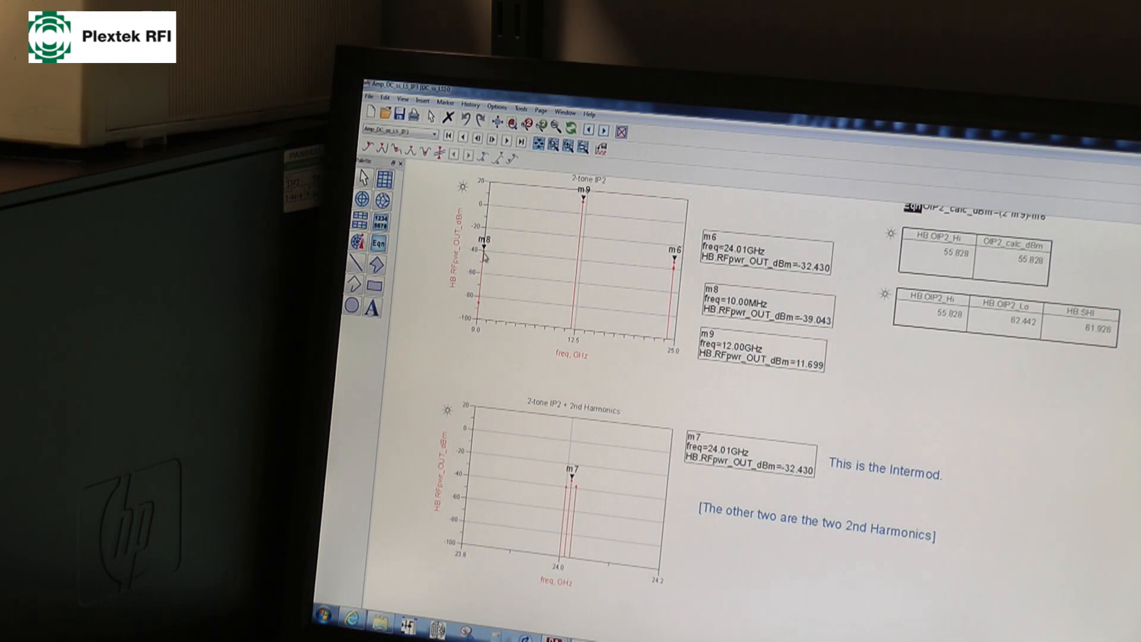
mouse_move(562, 421)
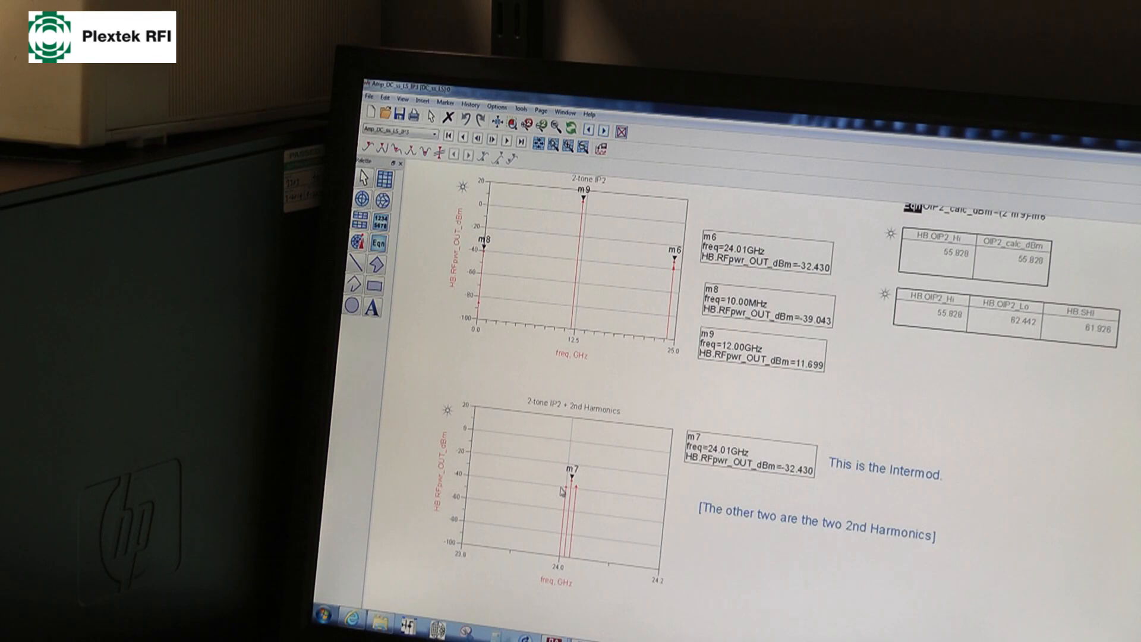
mouse_move(564, 486)
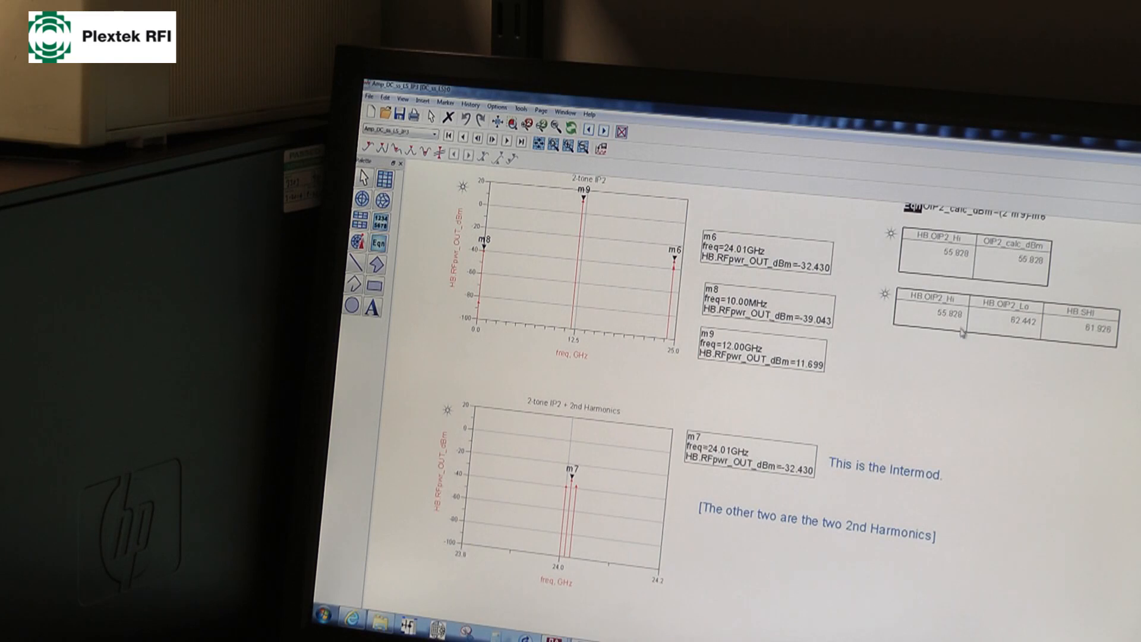
mouse_move(1015, 357)
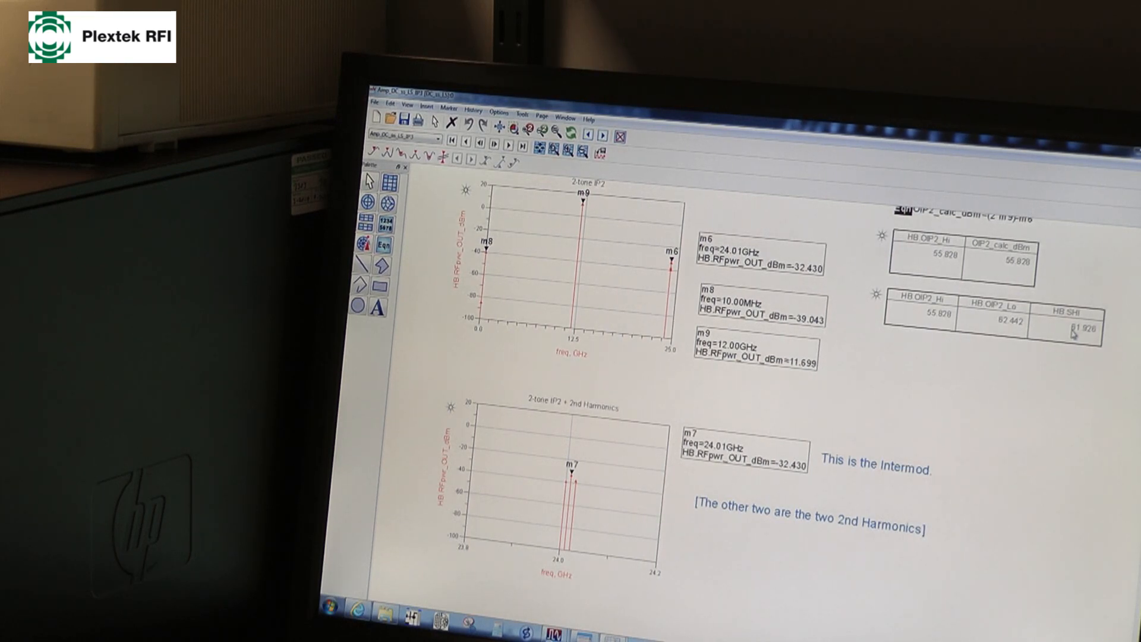
mouse_move(1066, 355)
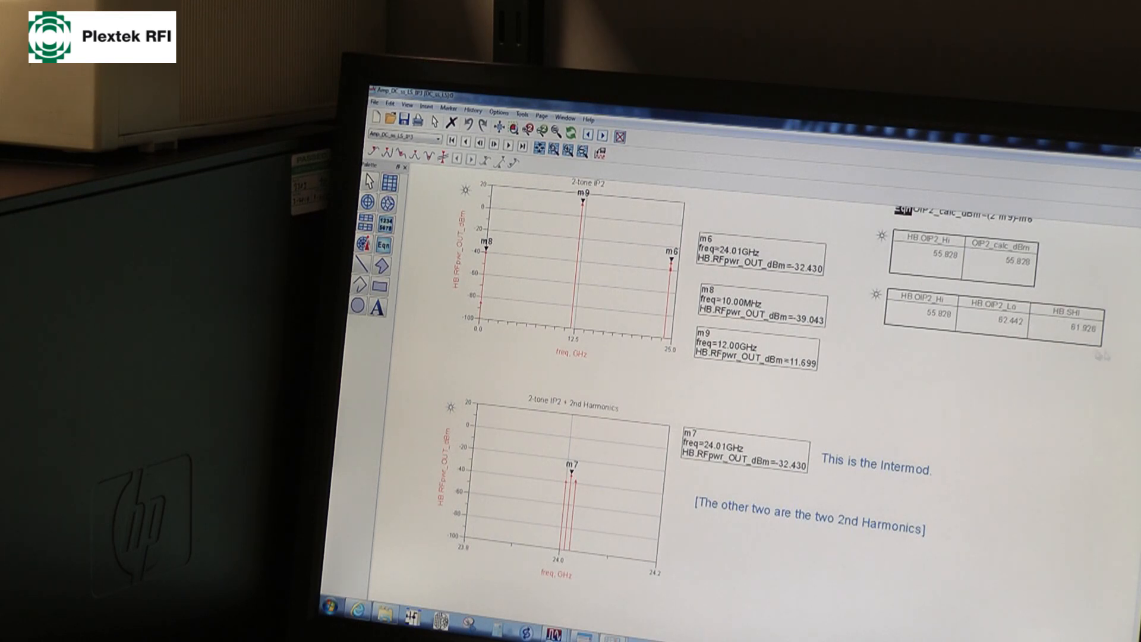
mouse_move(1119, 150)
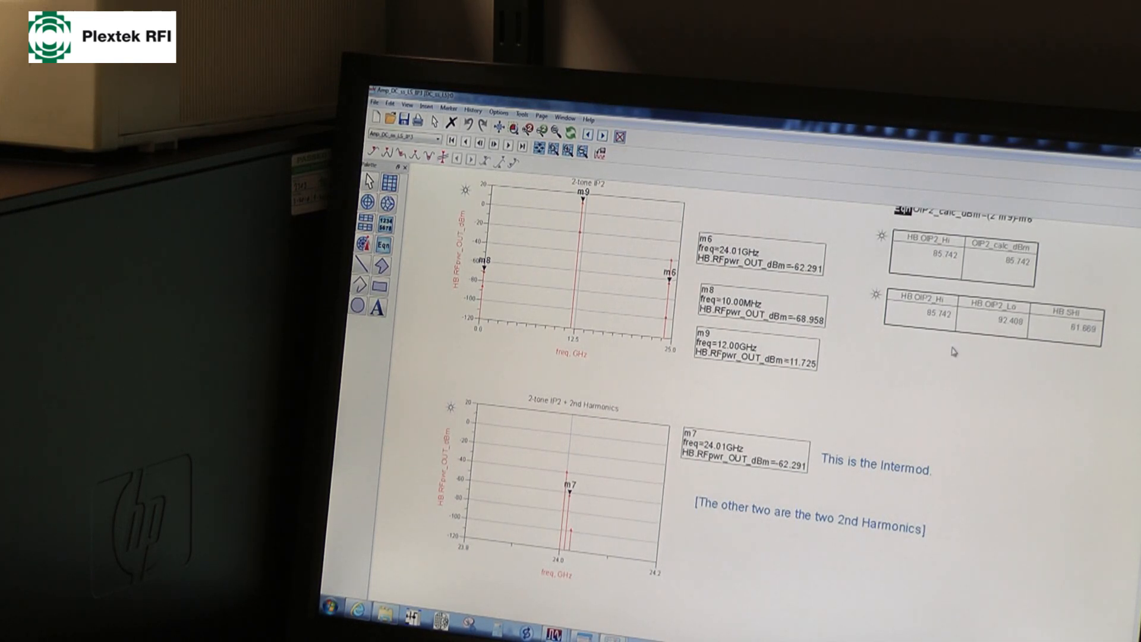
mouse_move(1063, 331)
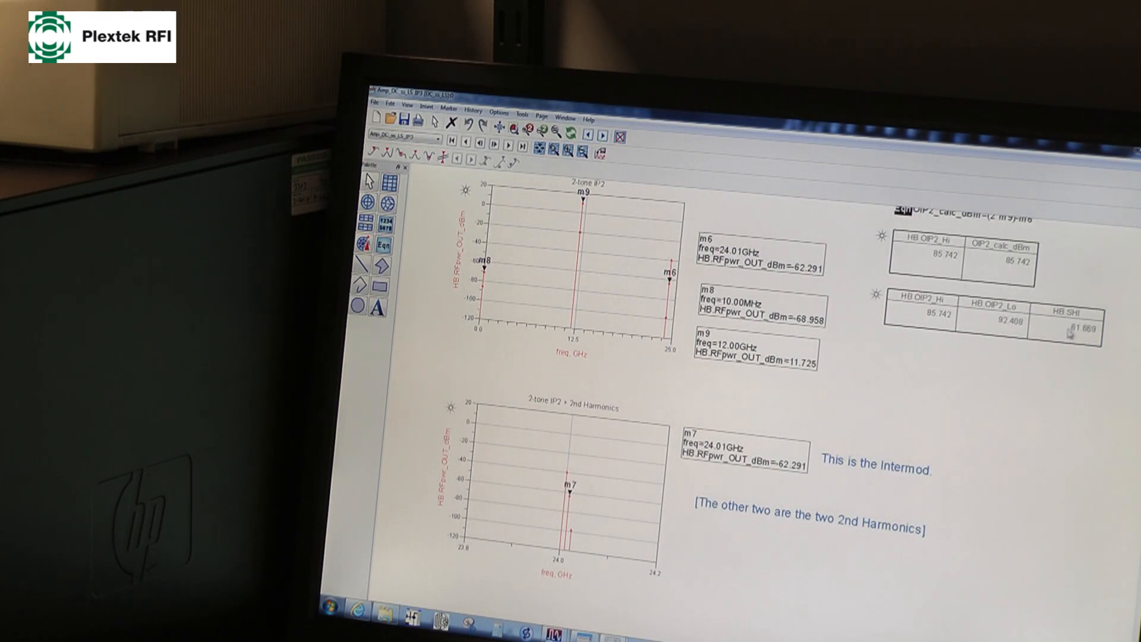
mouse_move(929, 418)
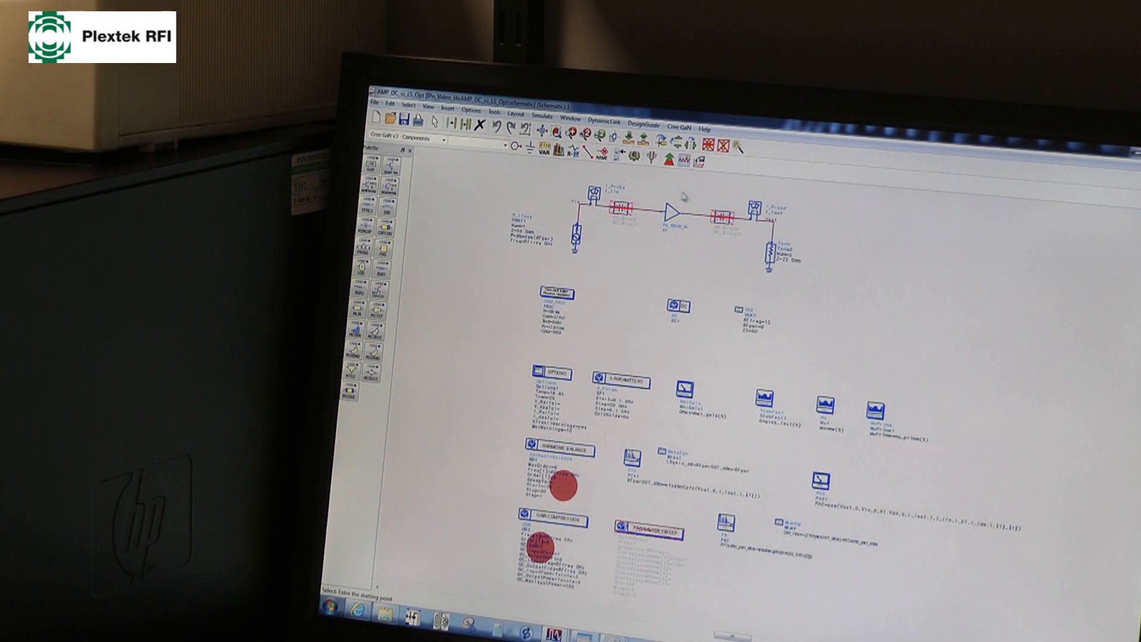
mouse_move(663, 252)
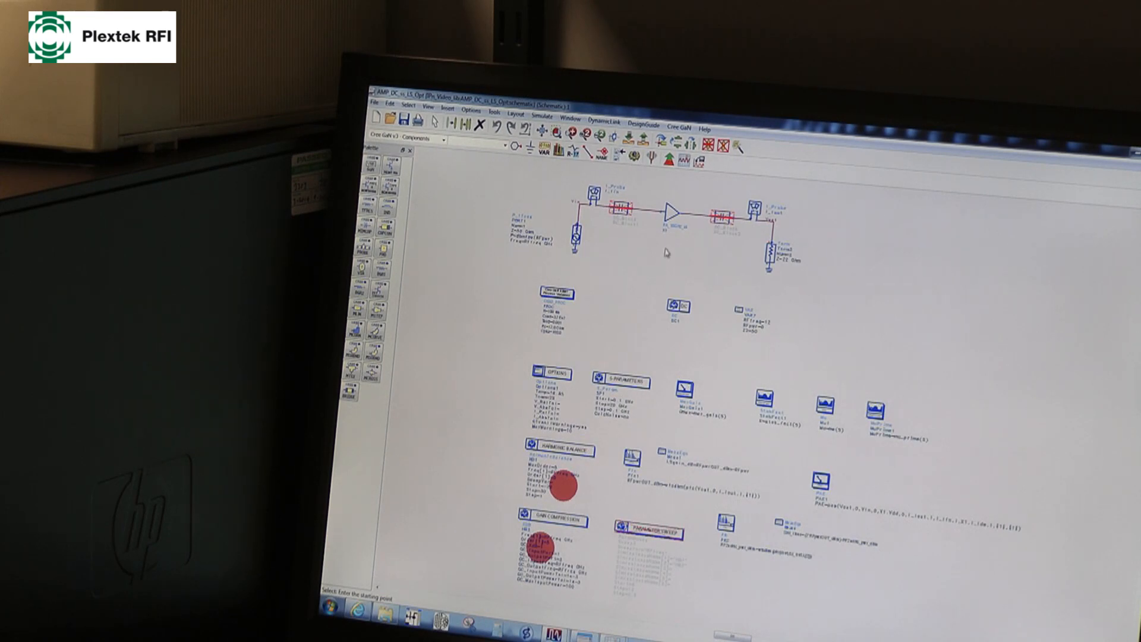
mouse_move(764, 336)
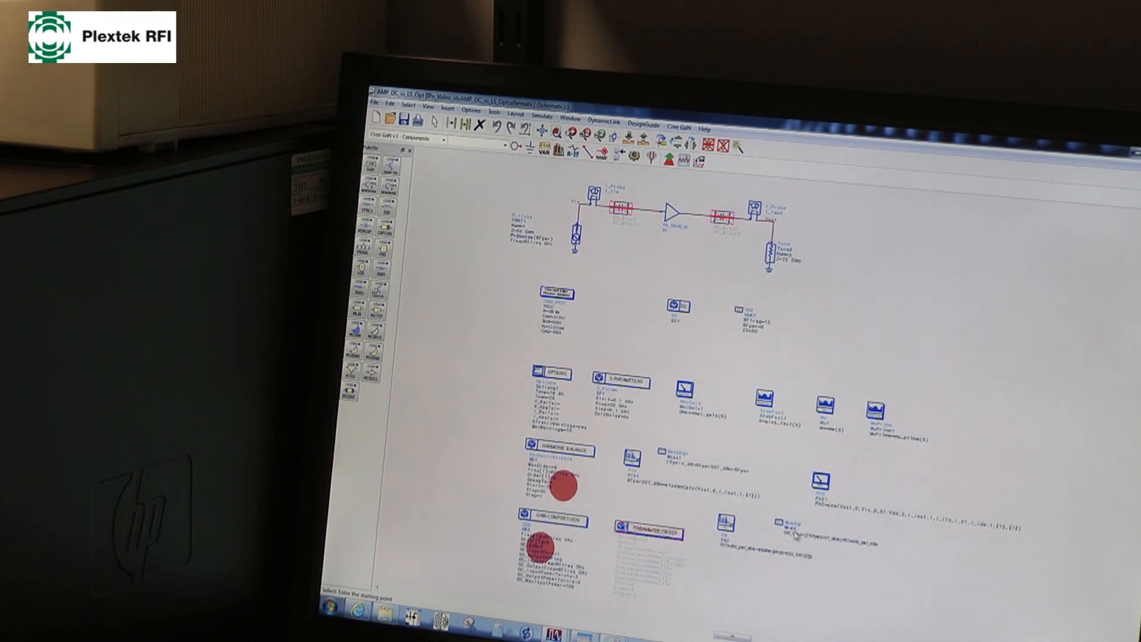
mouse_move(805, 544)
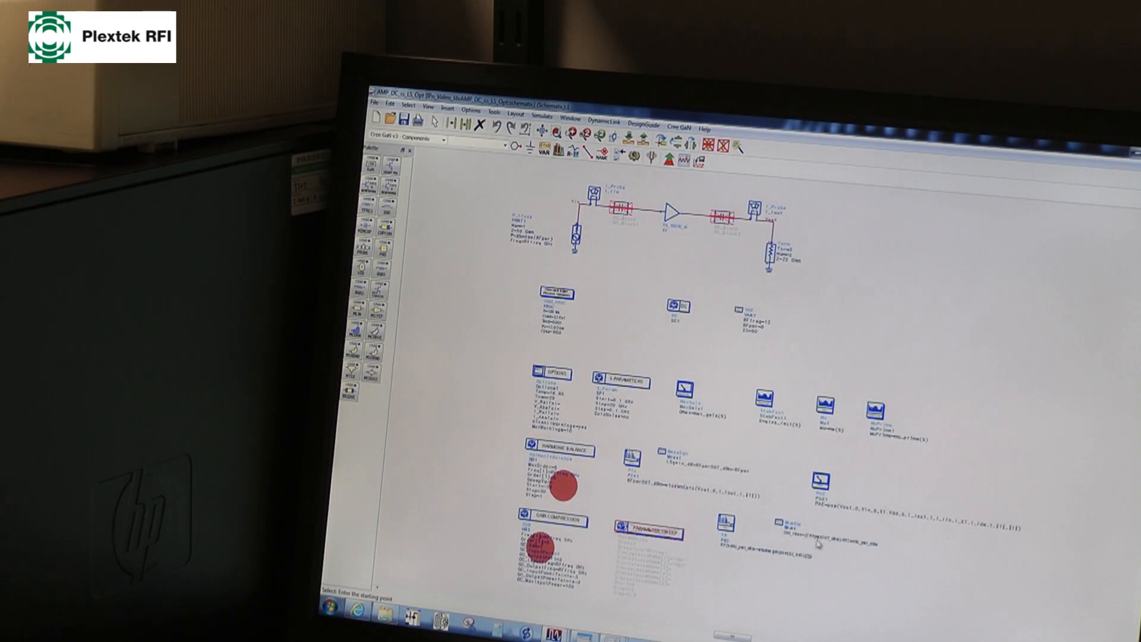
mouse_move(840, 559)
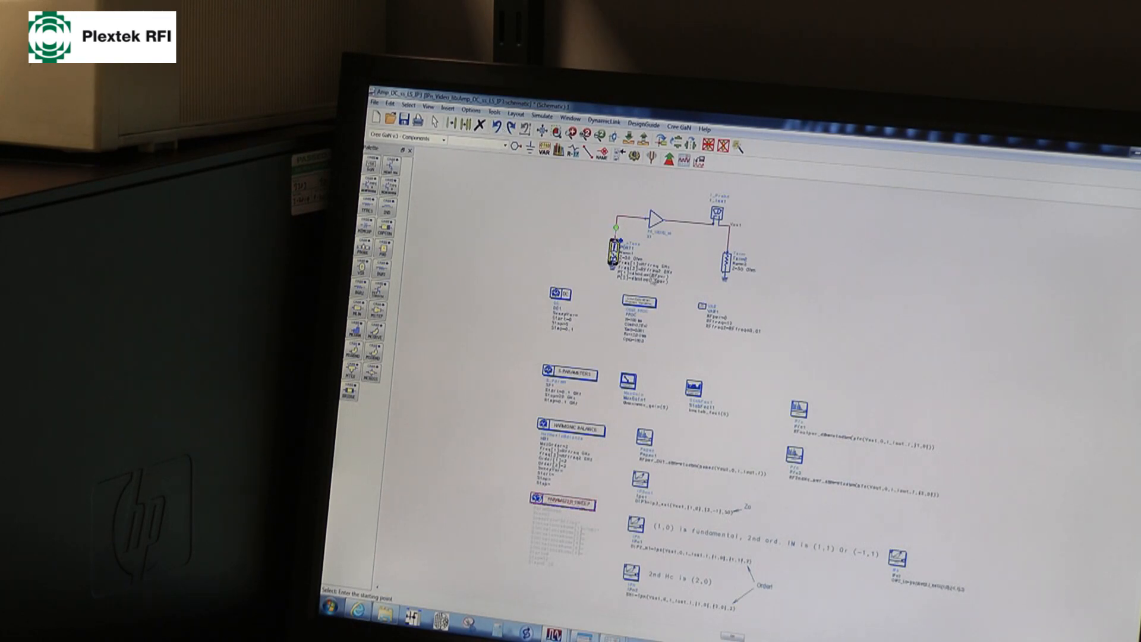
Select the Amp_DC_to_15_IP3 bench to inspect its P_nTone source, HB controller and MeasEqn blocks
click(569, 428)
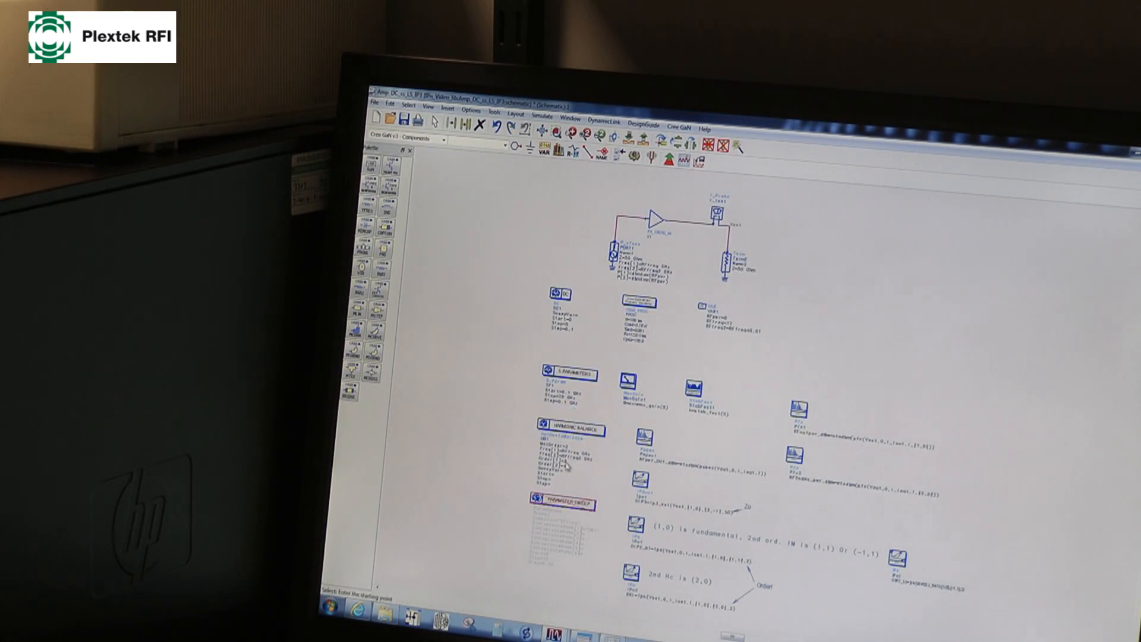
click(572, 429)
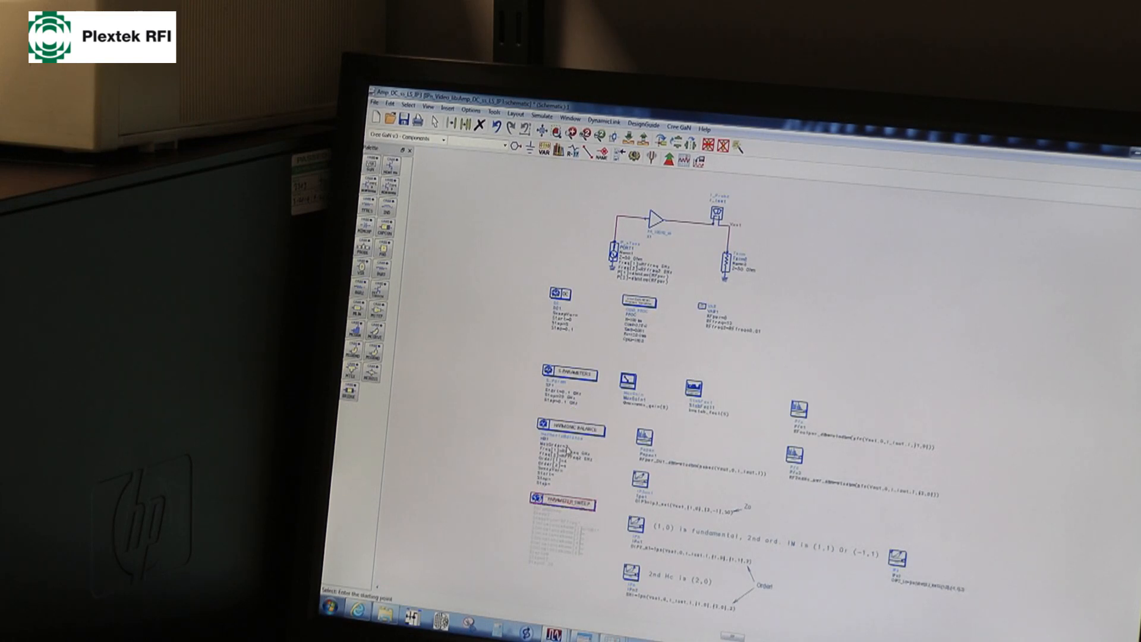
click(572, 430)
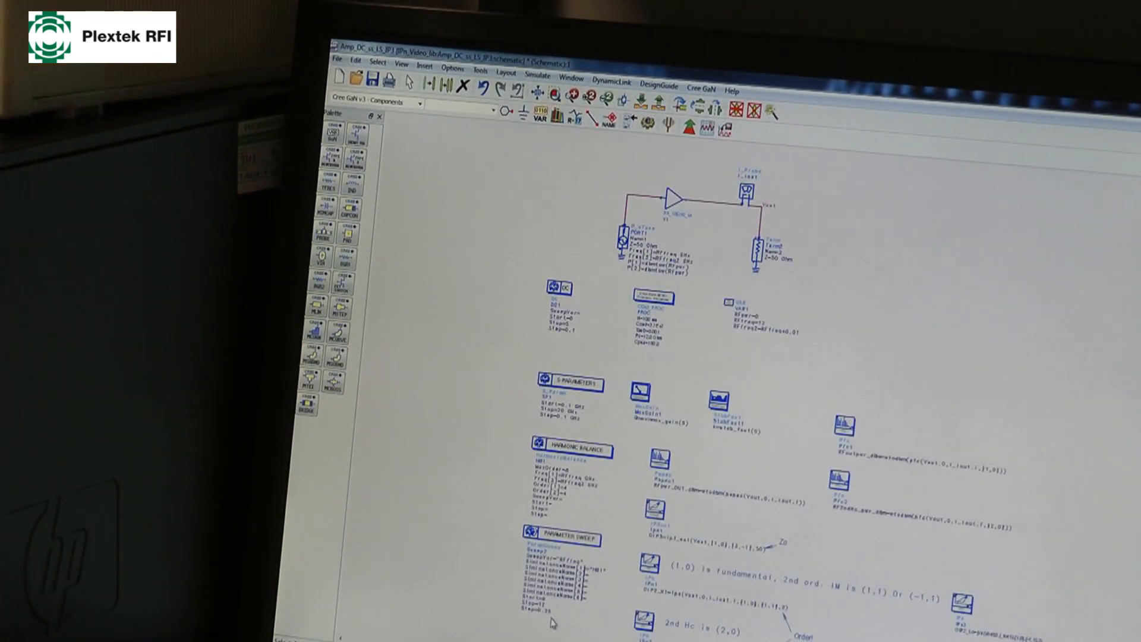
click(538, 79)
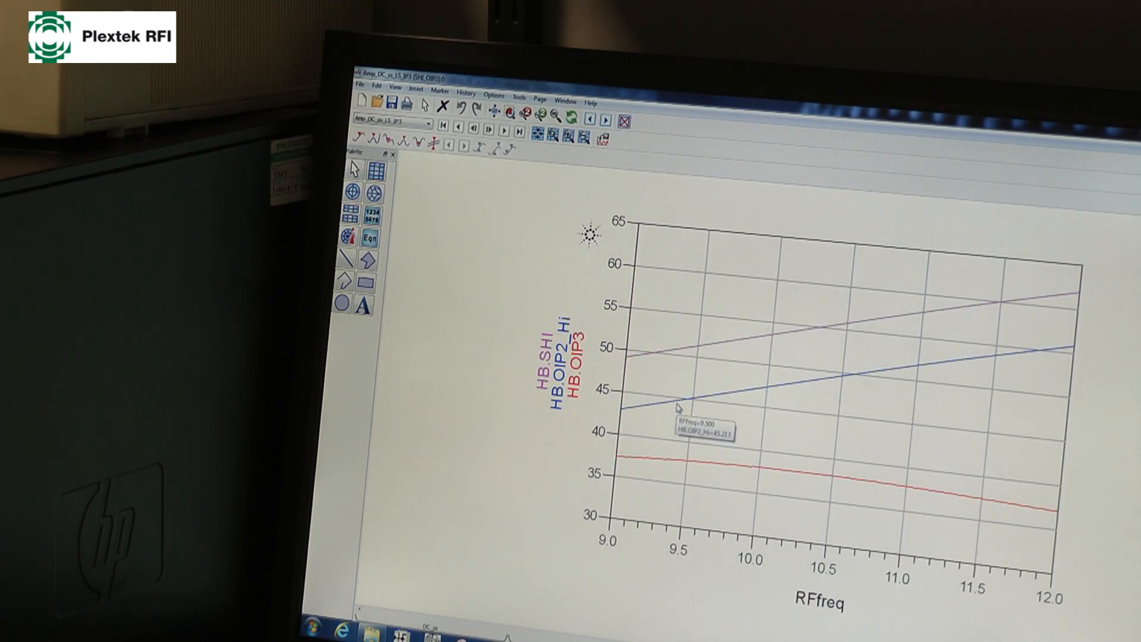
mouse_move(800, 404)
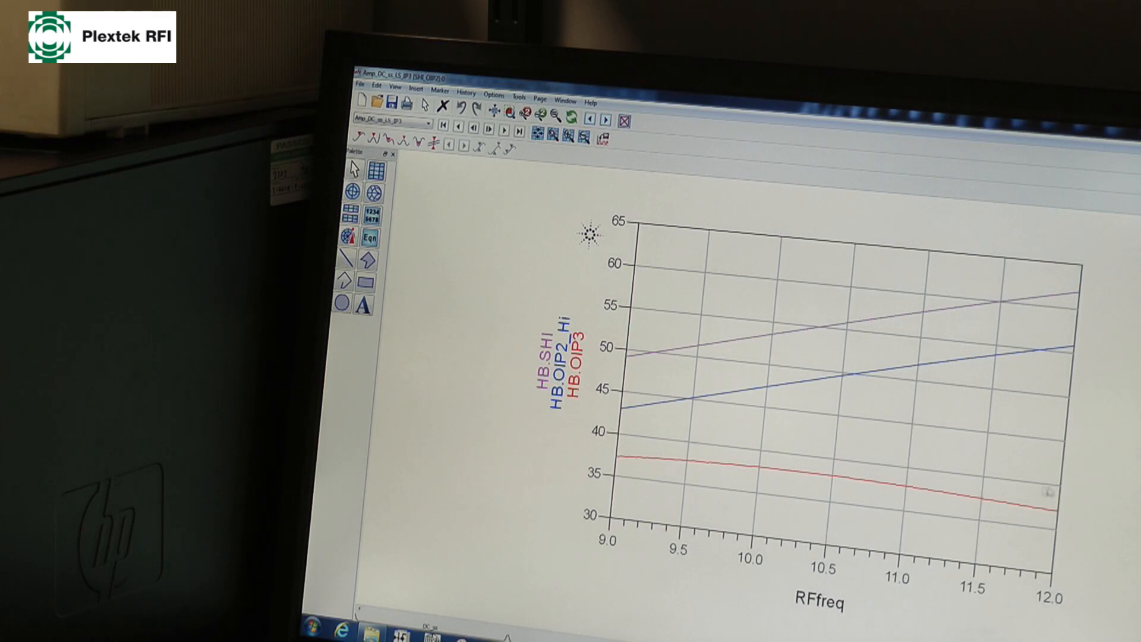
mouse_move(727, 433)
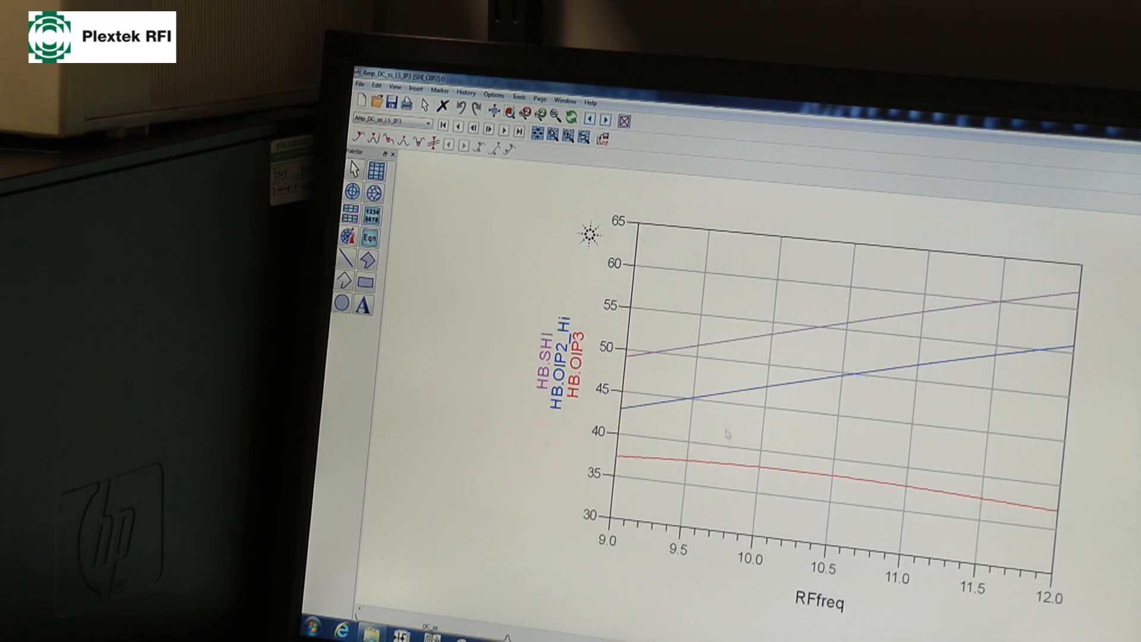